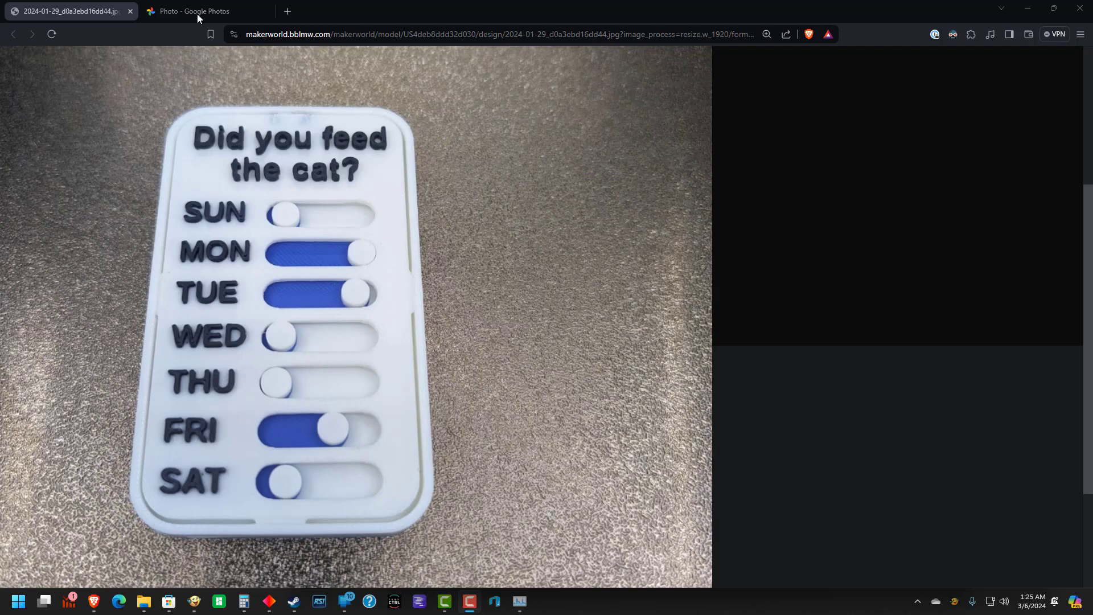
mouse_move(220, 391)
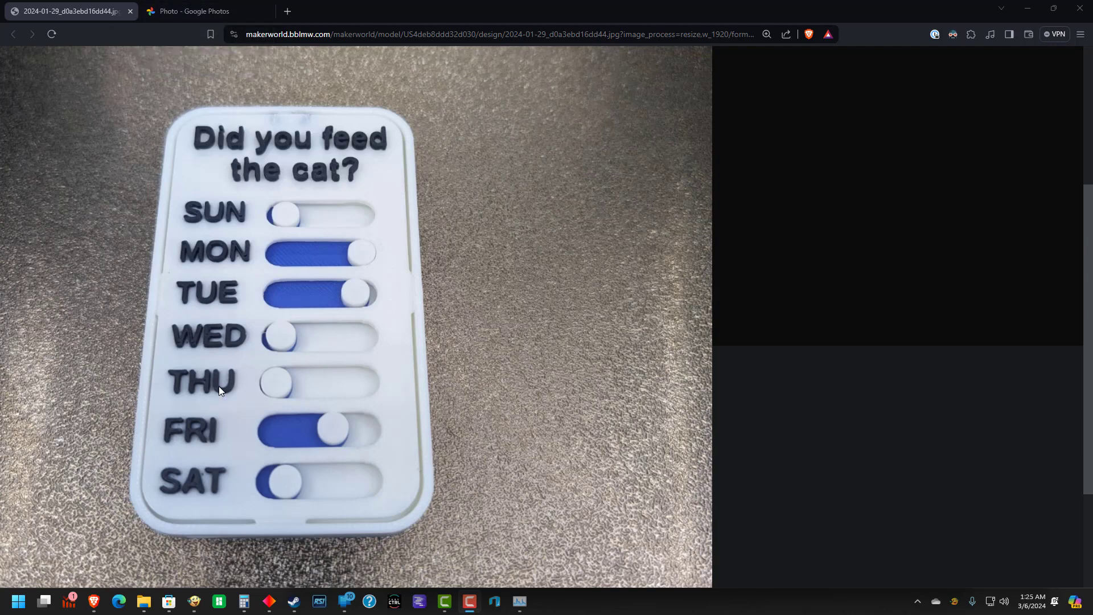
Step: Compare the older tab-style tracker photo with the slider tracker reference photo
left_click(197, 11)
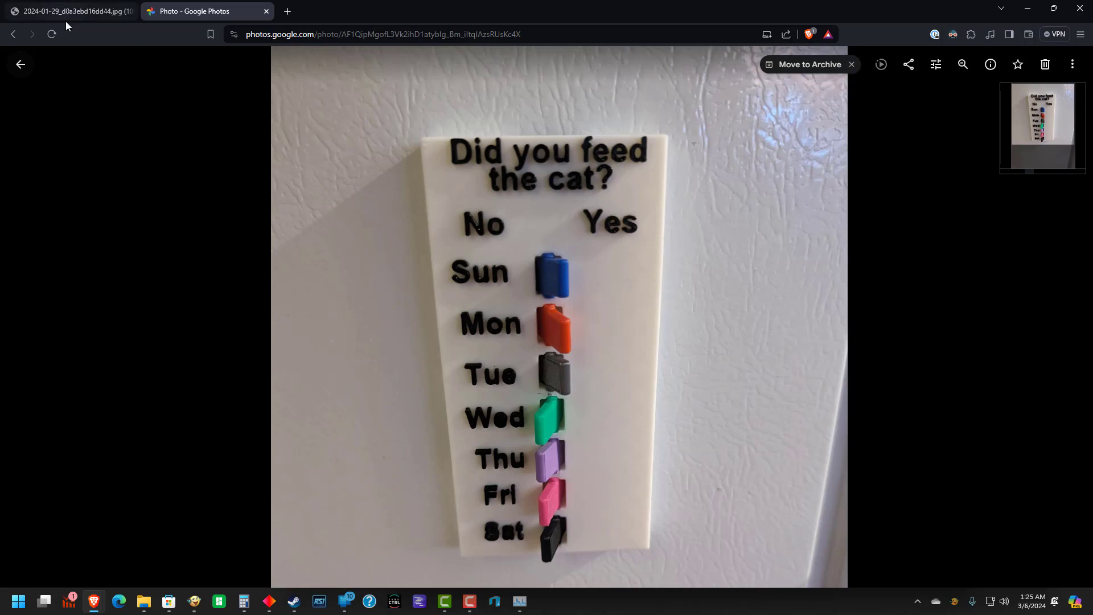
left_click(70, 11)
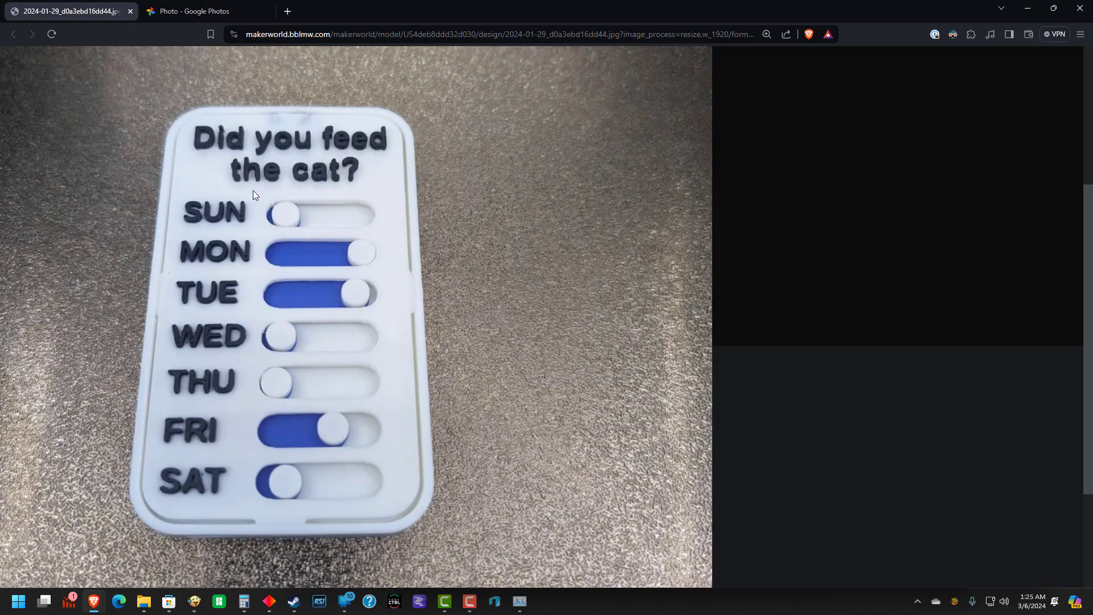
mouse_move(426, 310)
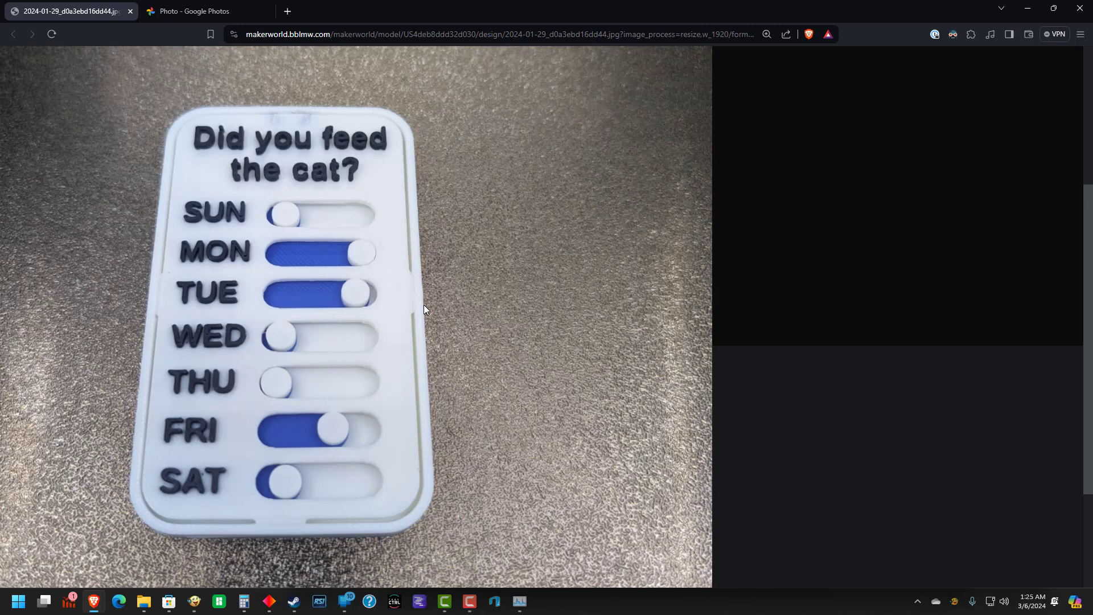
mouse_move(407, 310)
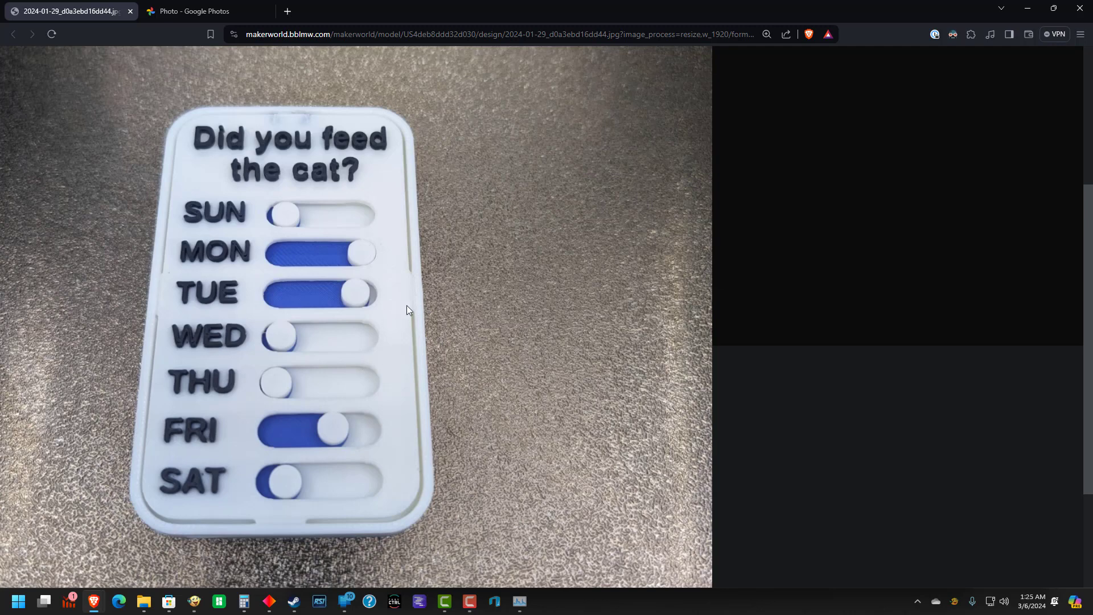
mouse_move(396, 319)
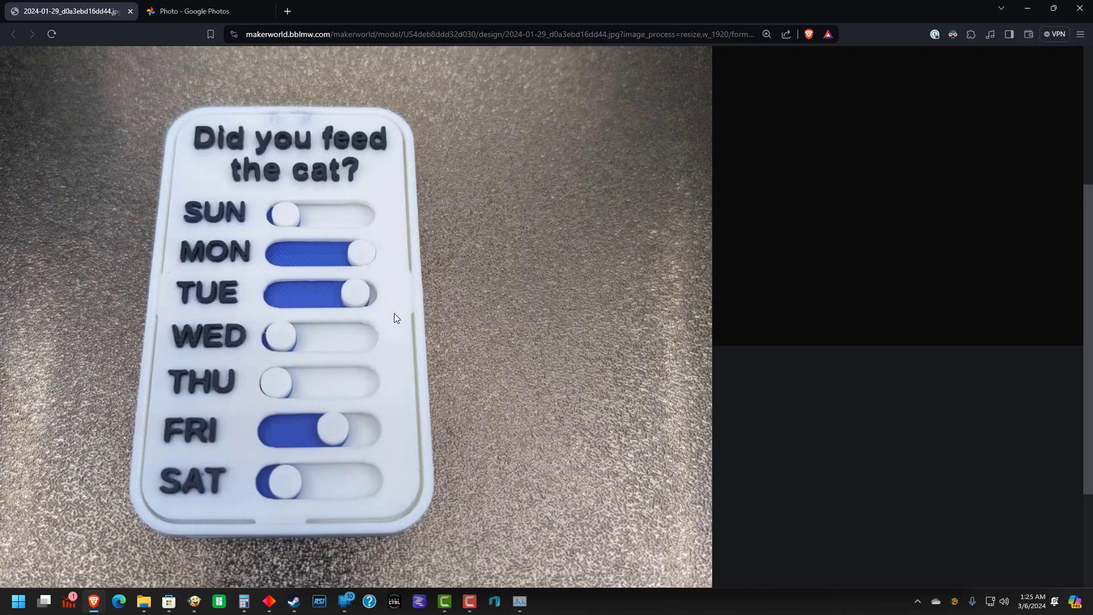
mouse_move(384, 330)
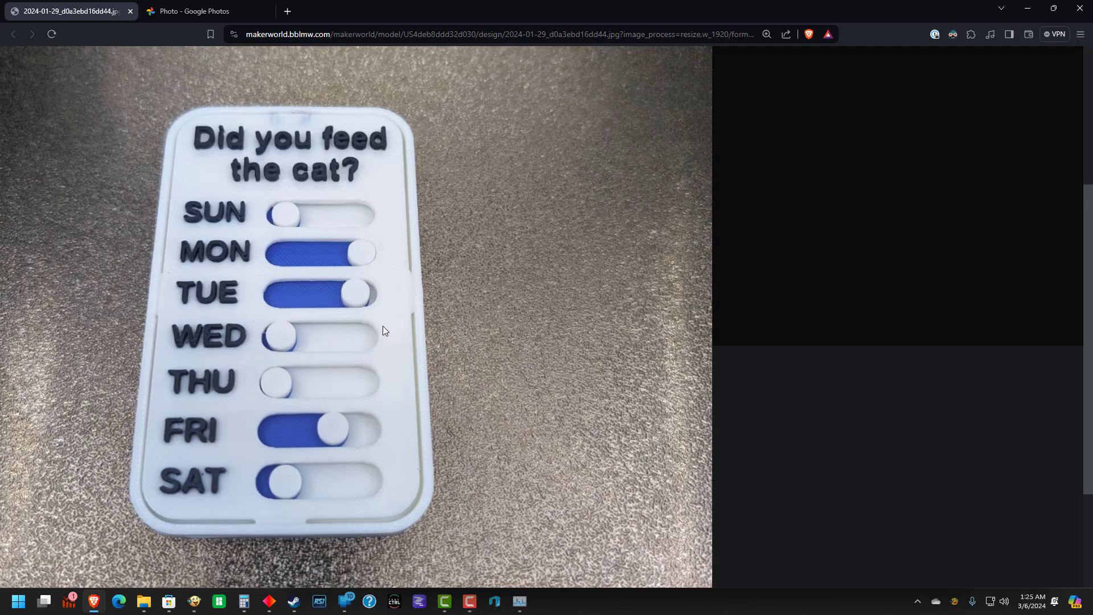
mouse_move(337, 348)
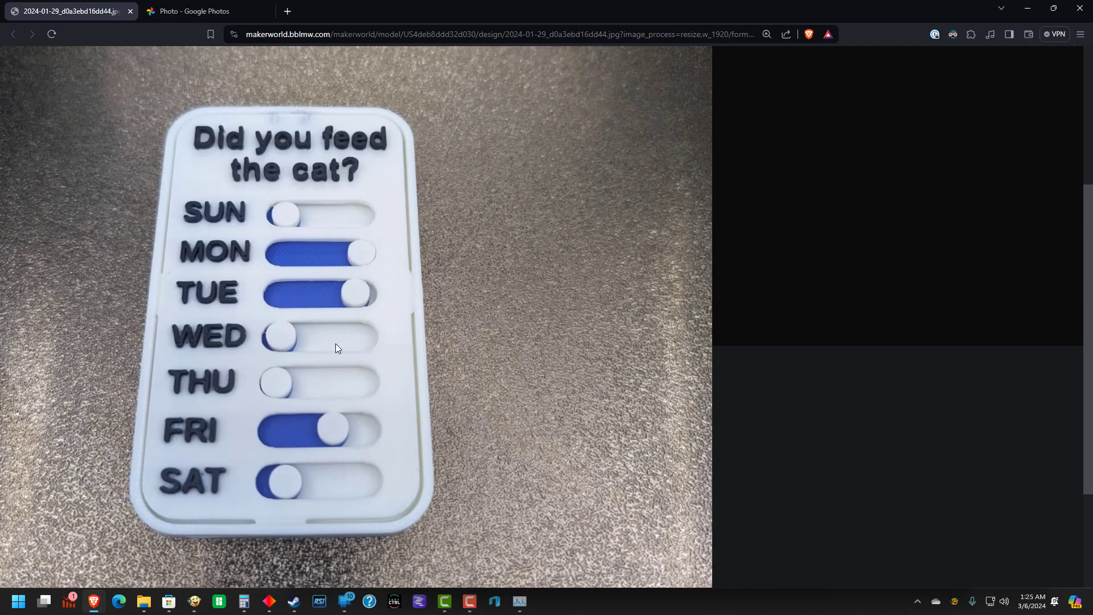
mouse_move(557, 300)
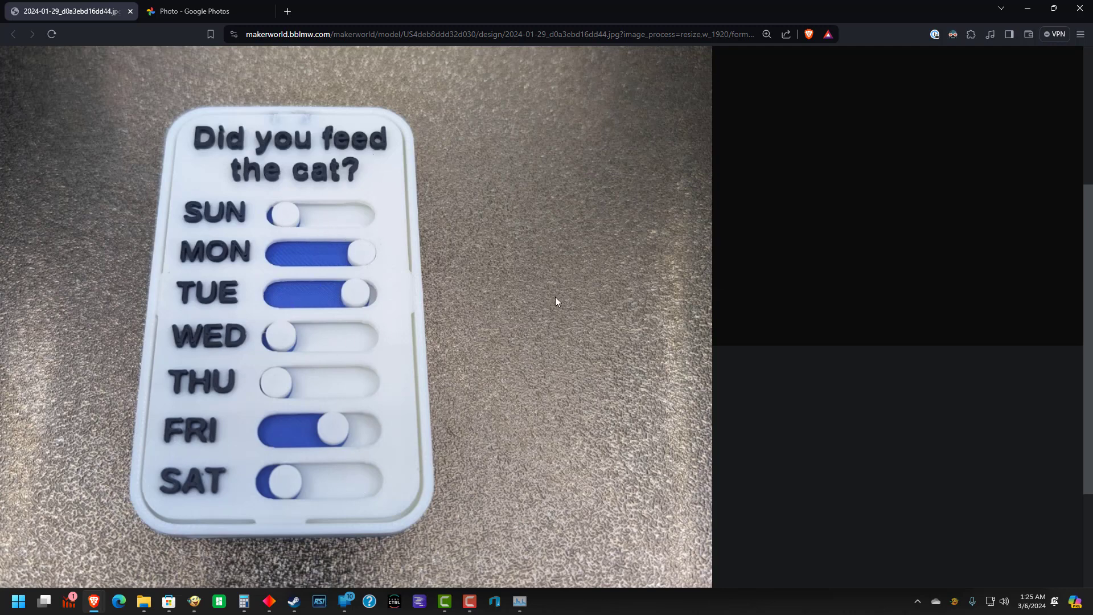
mouse_move(298, 228)
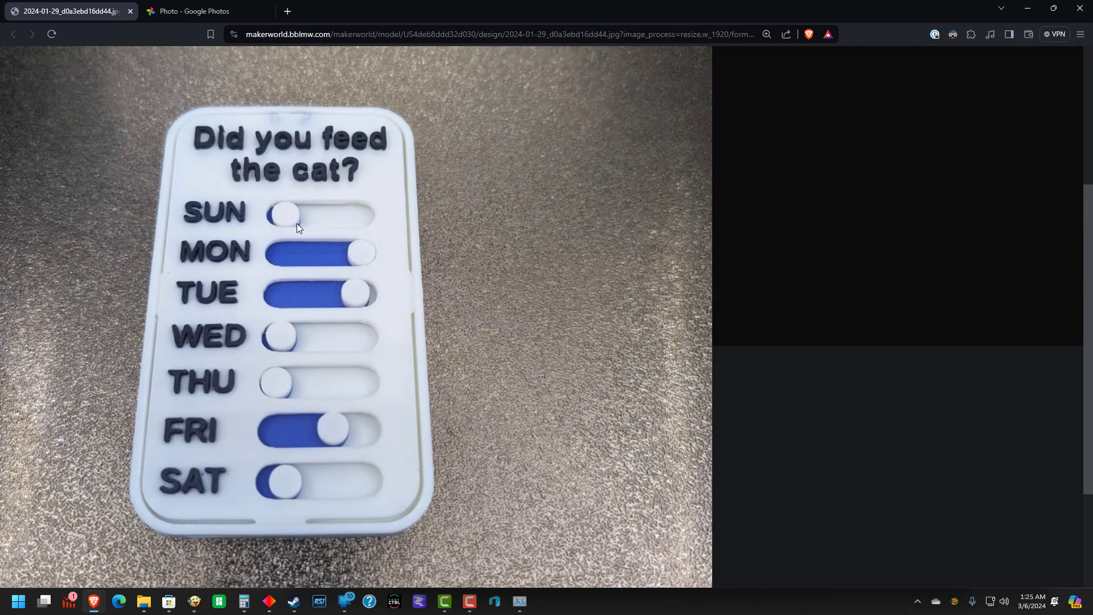
mouse_move(293, 256)
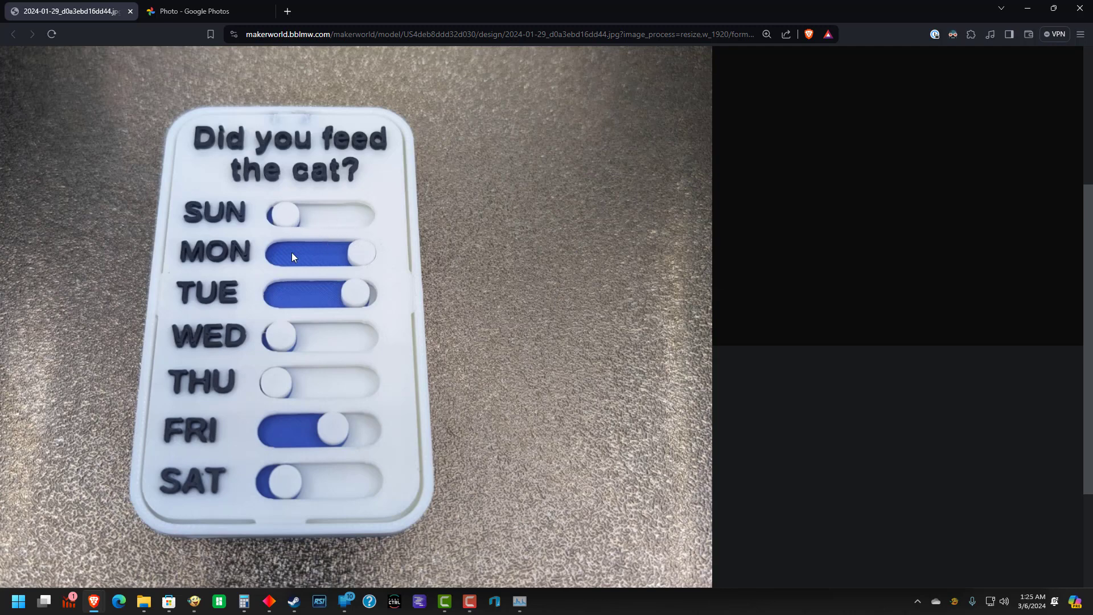
mouse_move(282, 243)
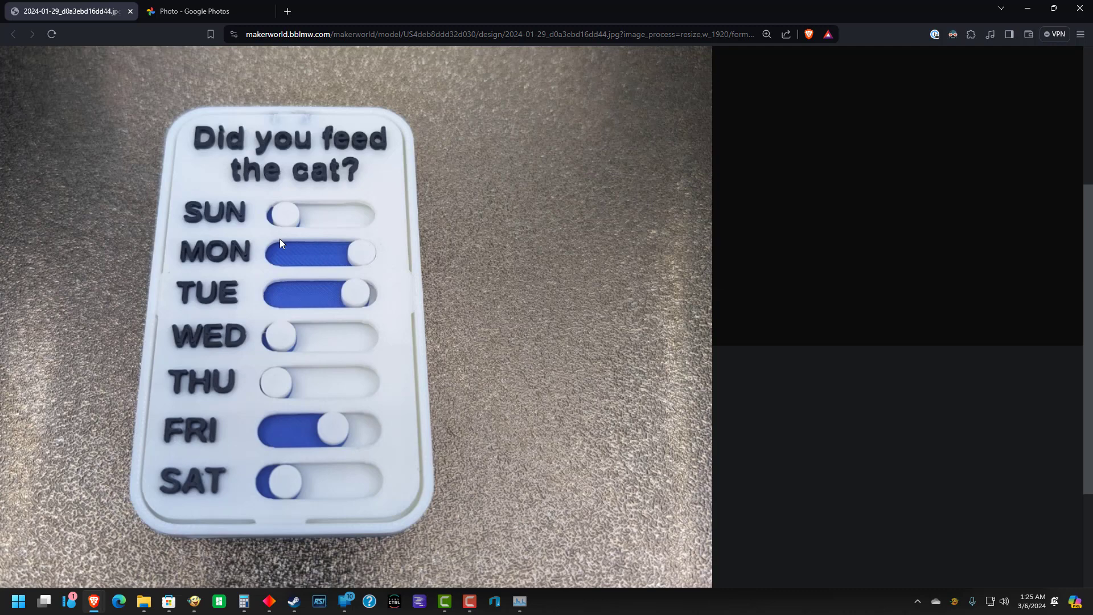
mouse_move(314, 243)
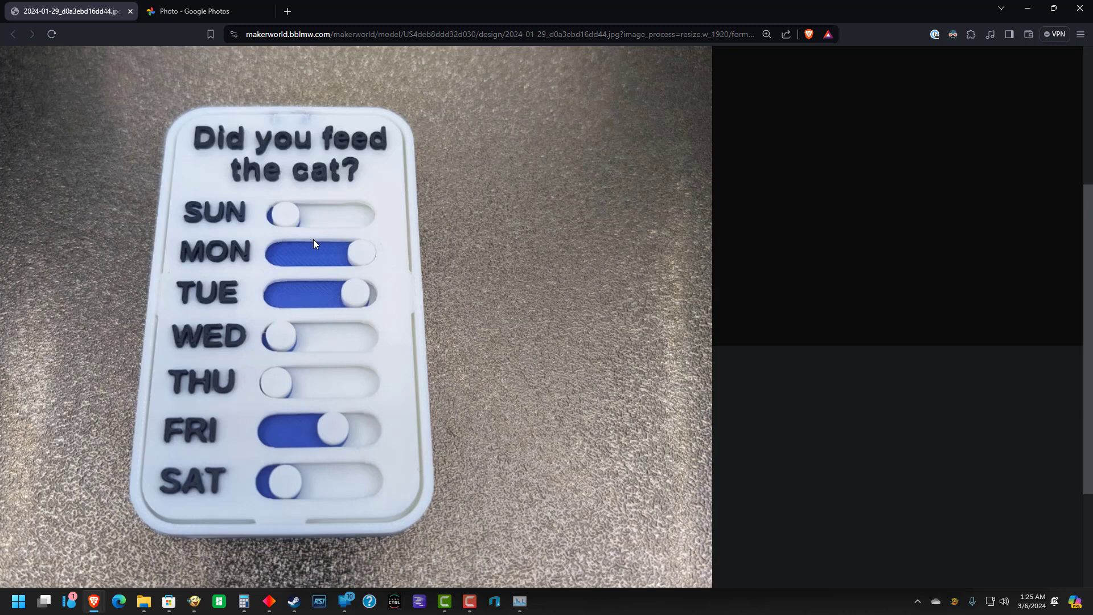
mouse_move(335, 332)
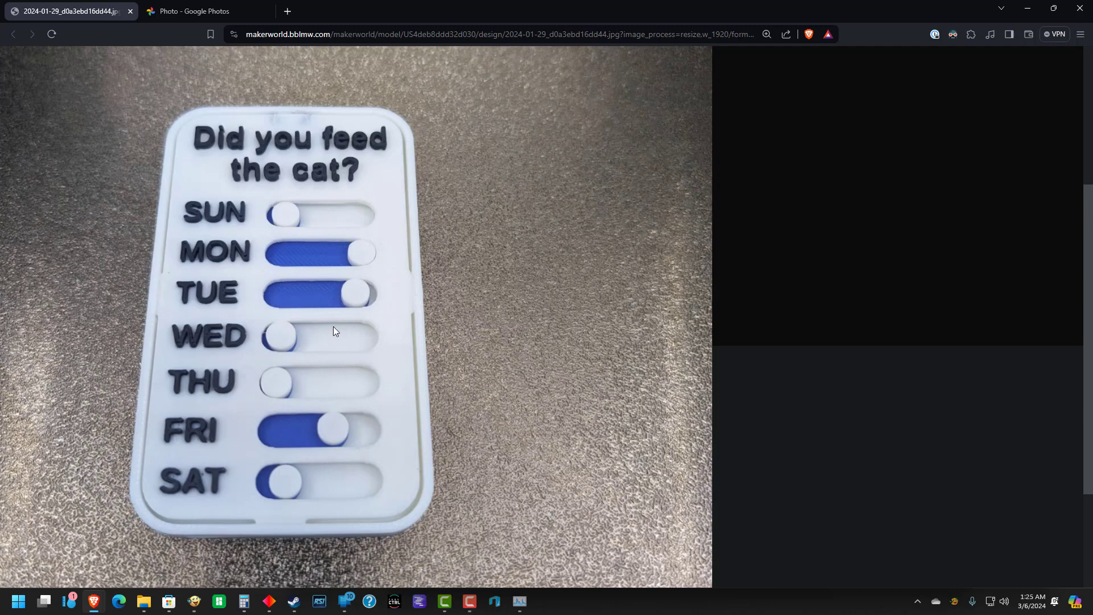
mouse_move(421, 314)
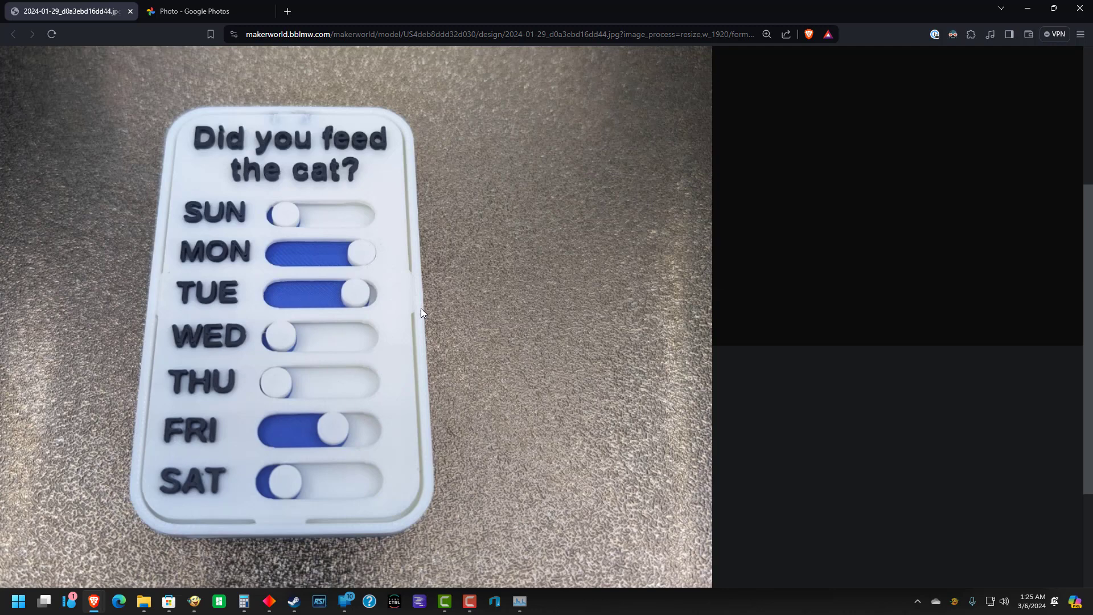
mouse_move(528, 336)
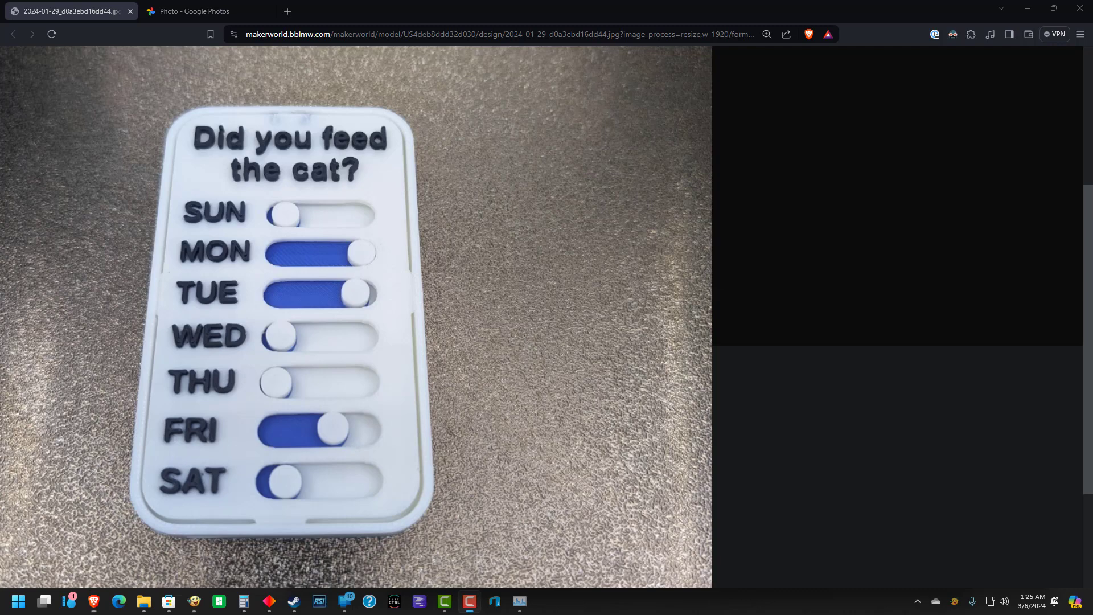
mouse_move(268, 173)
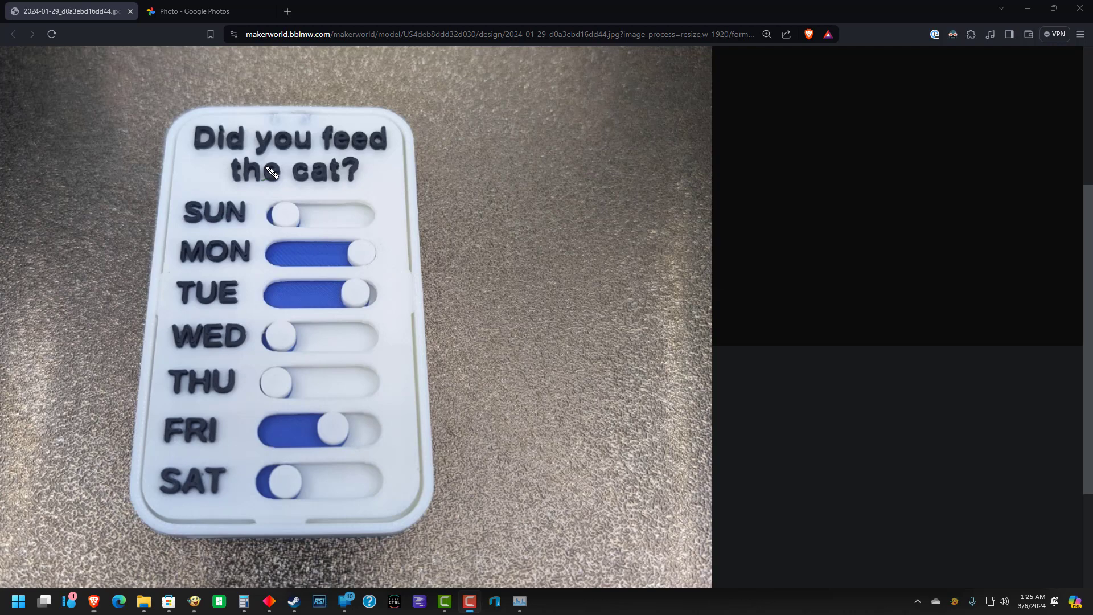
mouse_move(220, 224)
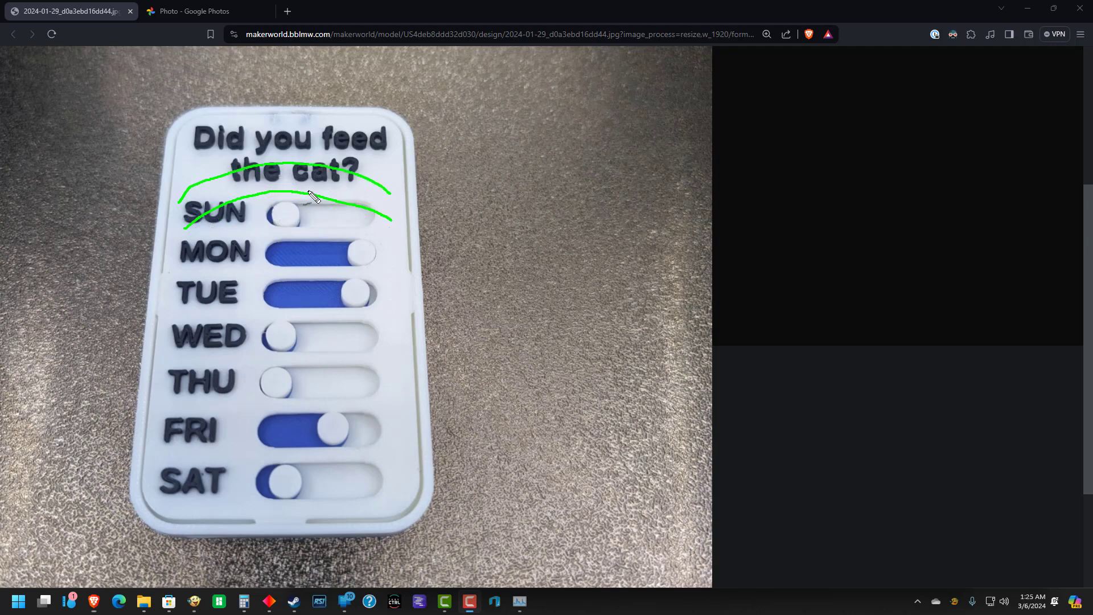
mouse_move(308, 195)
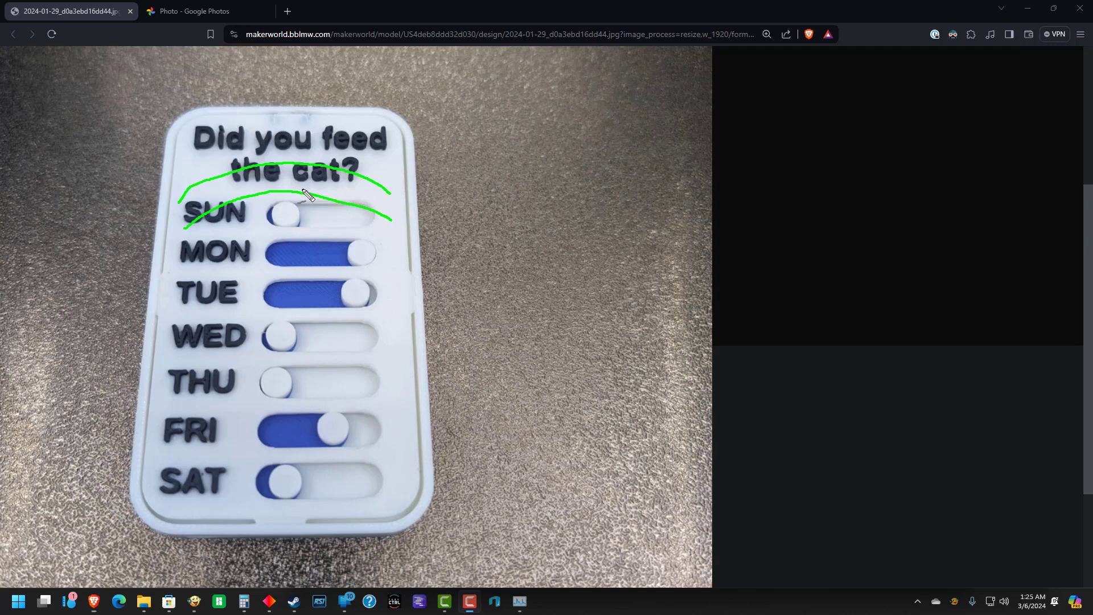
mouse_move(317, 201)
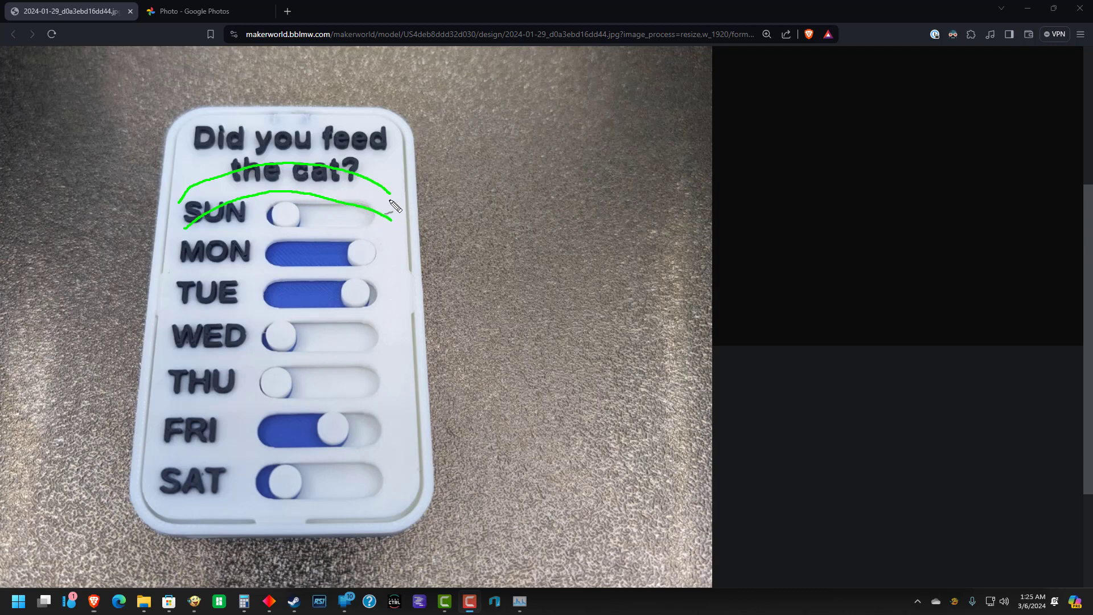
mouse_move(394, 247)
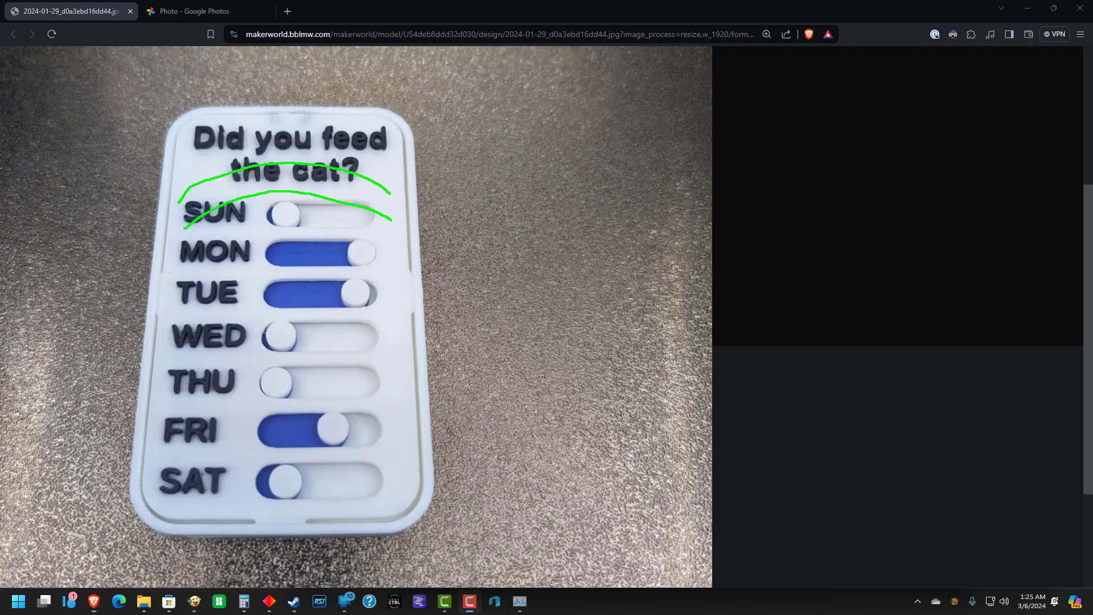
mouse_move(591, 200)
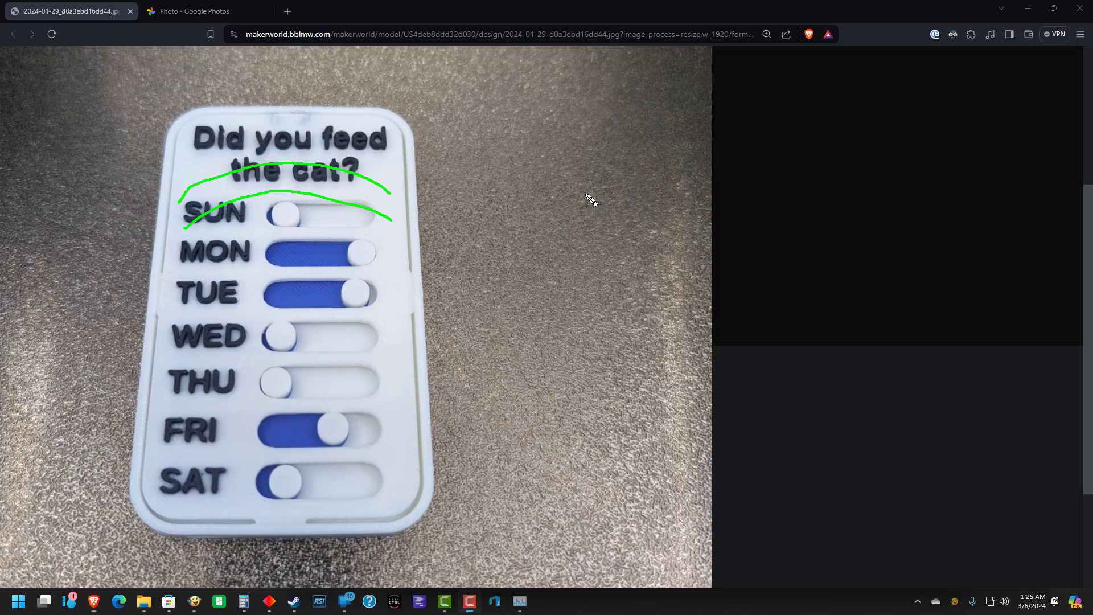
mouse_move(441, 164)
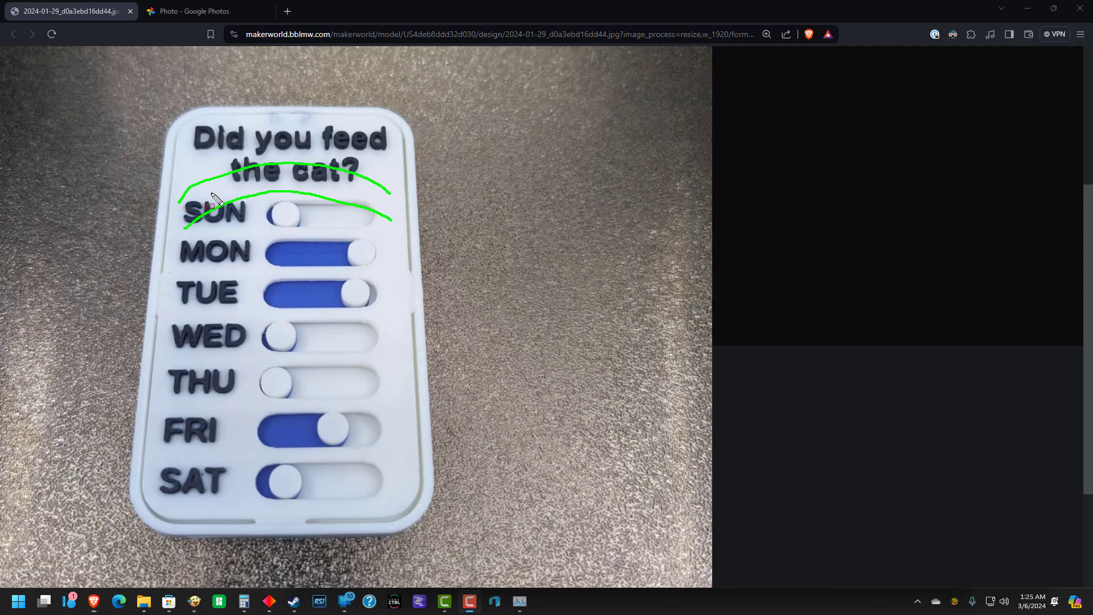
mouse_move(299, 209)
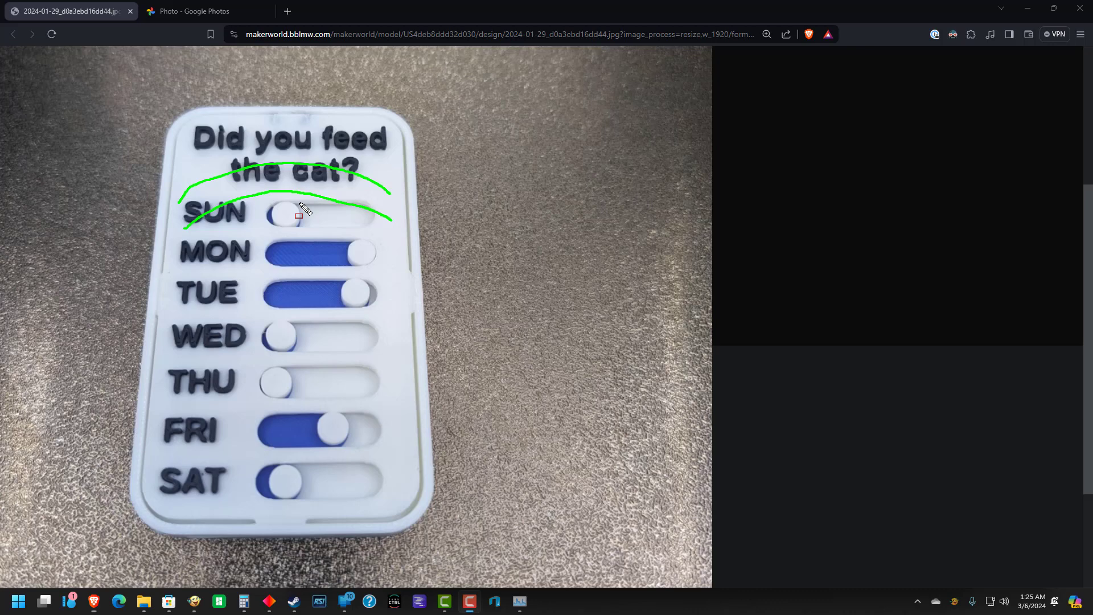
mouse_move(460, 184)
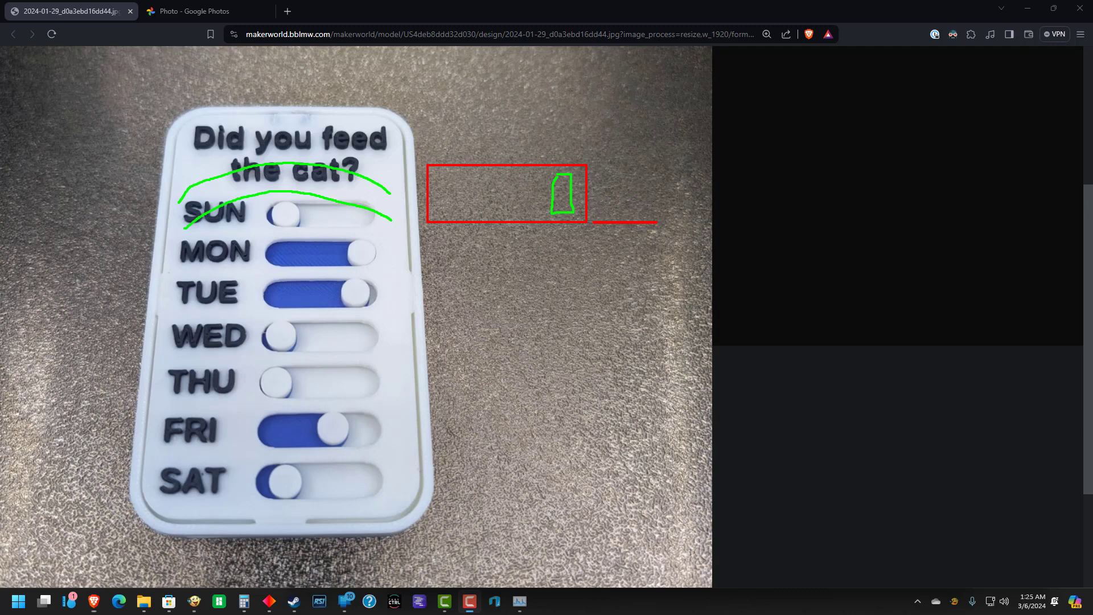
mouse_move(588, 252)
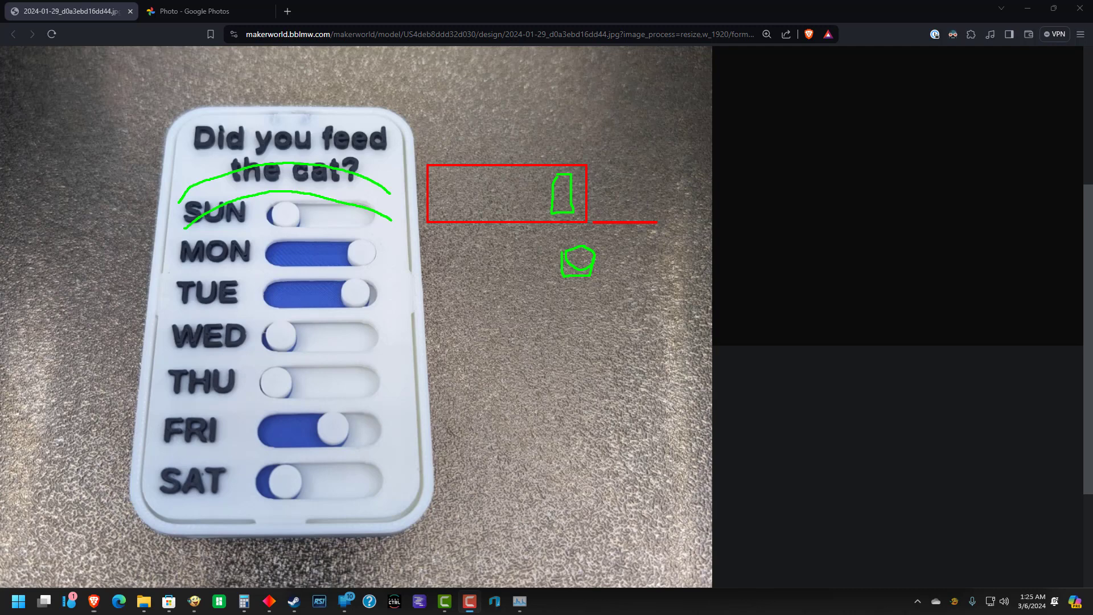
mouse_move(596, 278)
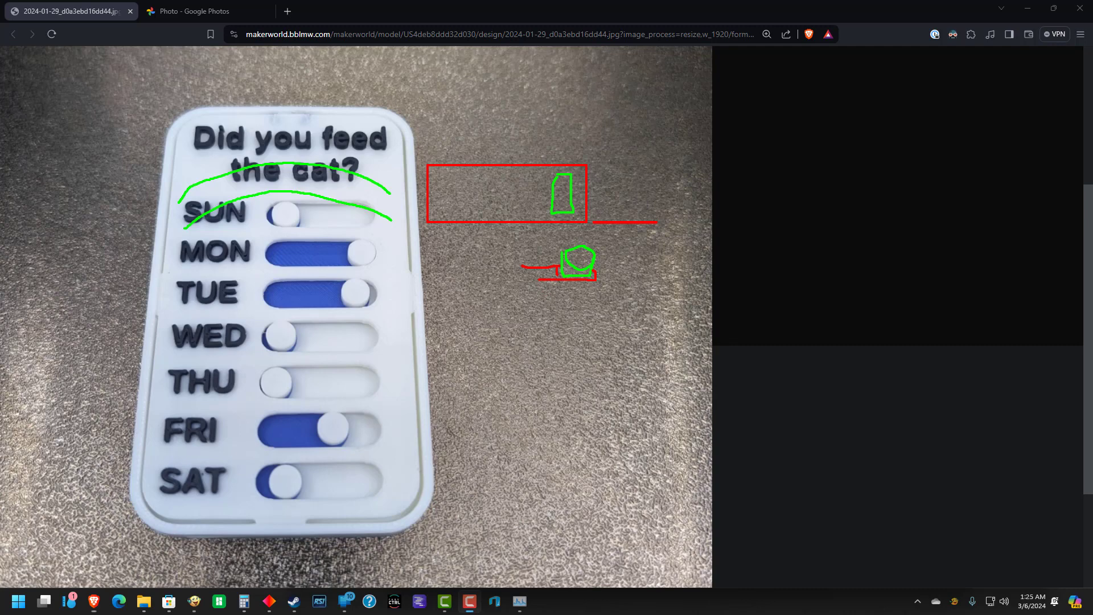
mouse_move(568, 286)
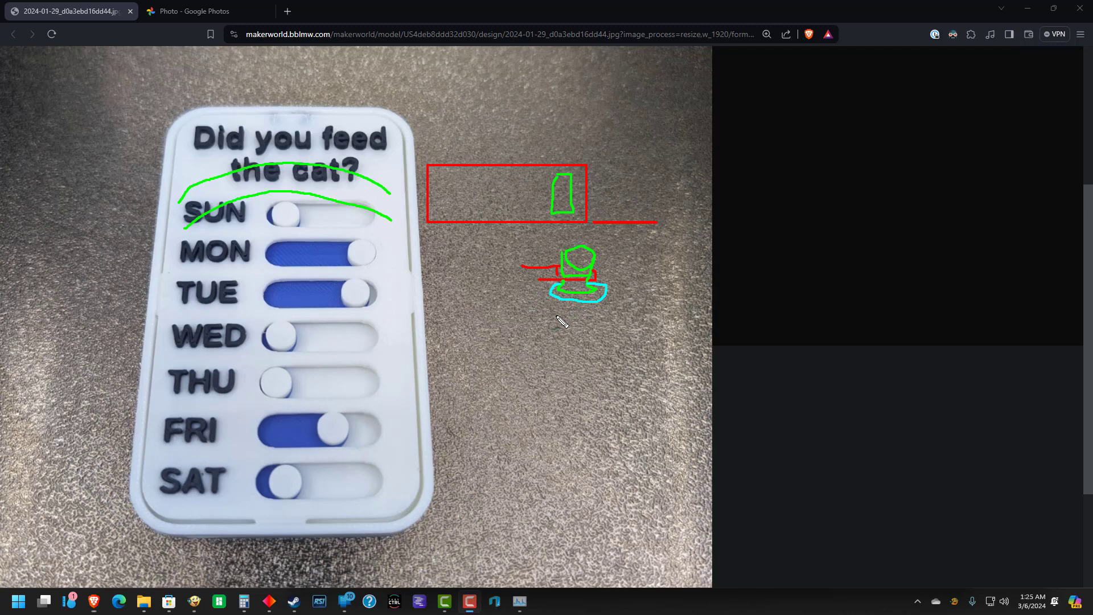
mouse_move(448, 247)
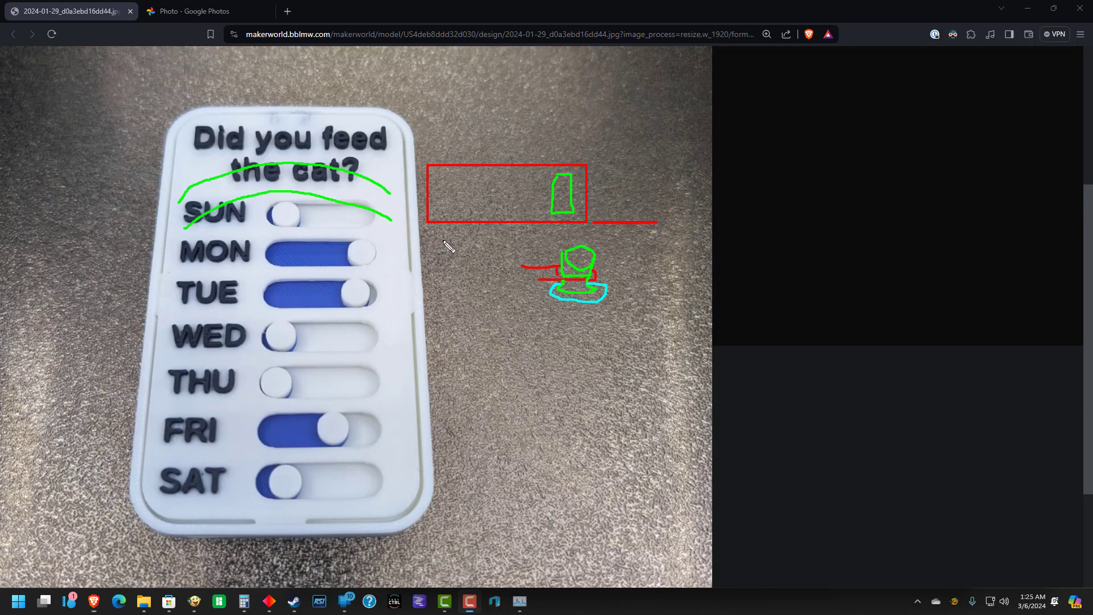
mouse_move(515, 305)
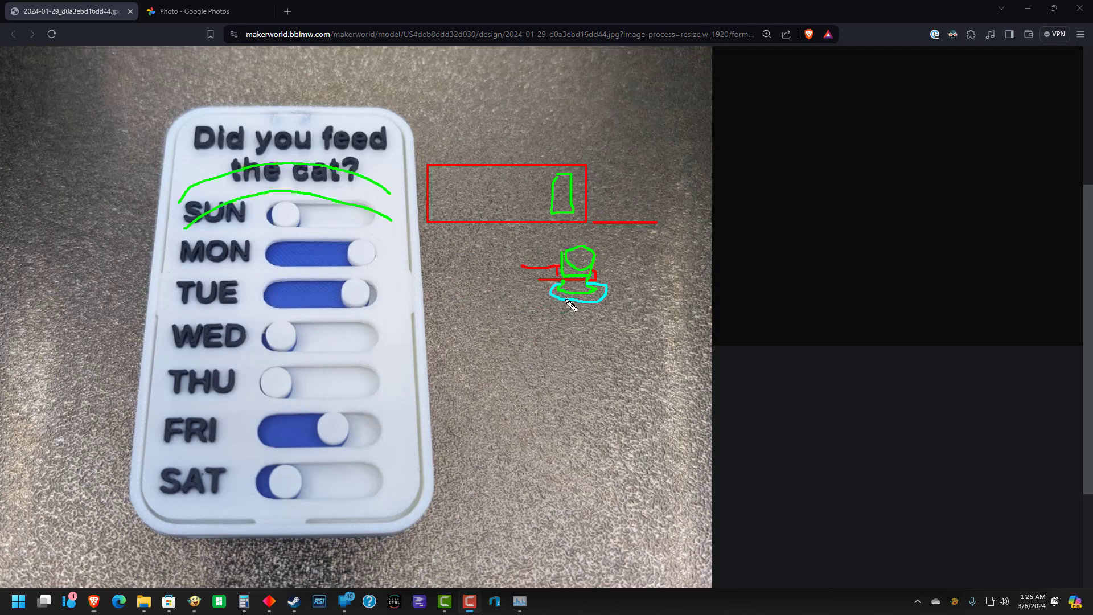
mouse_move(335, 234)
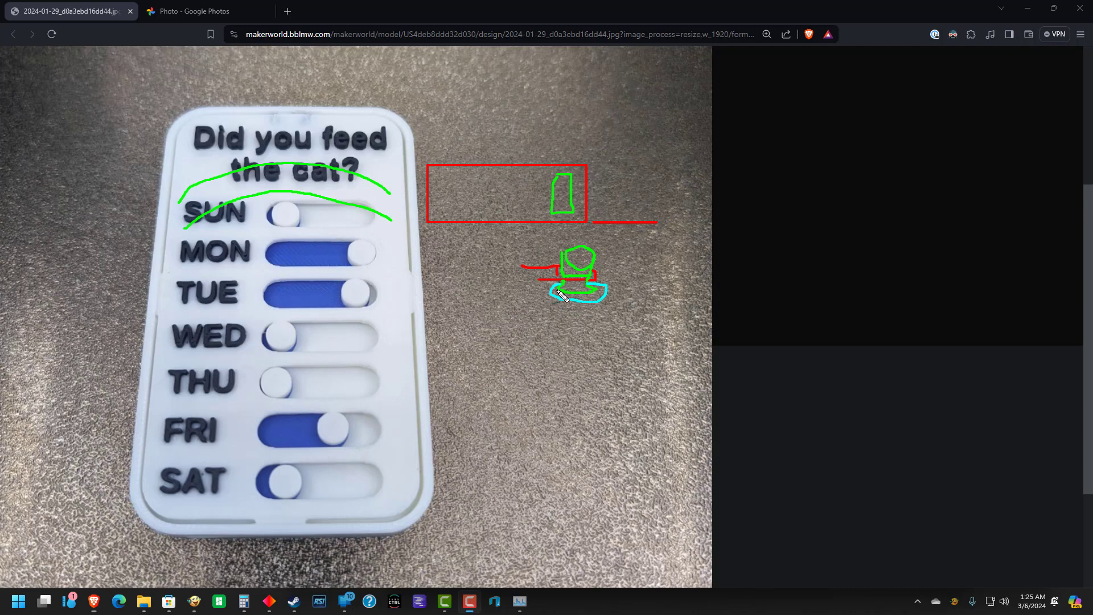
mouse_move(571, 288)
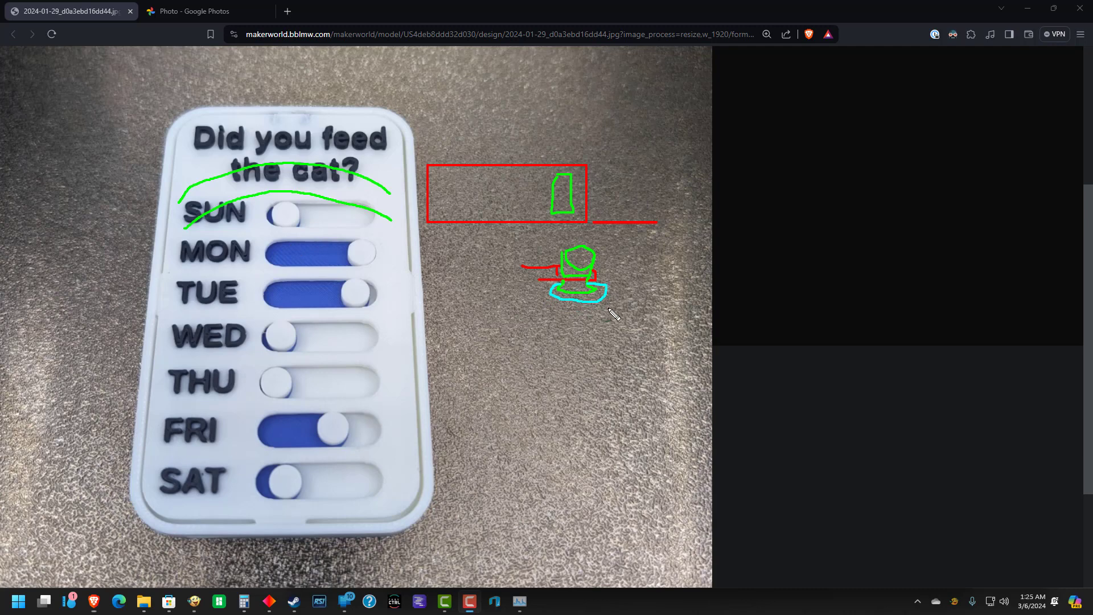
mouse_move(627, 318)
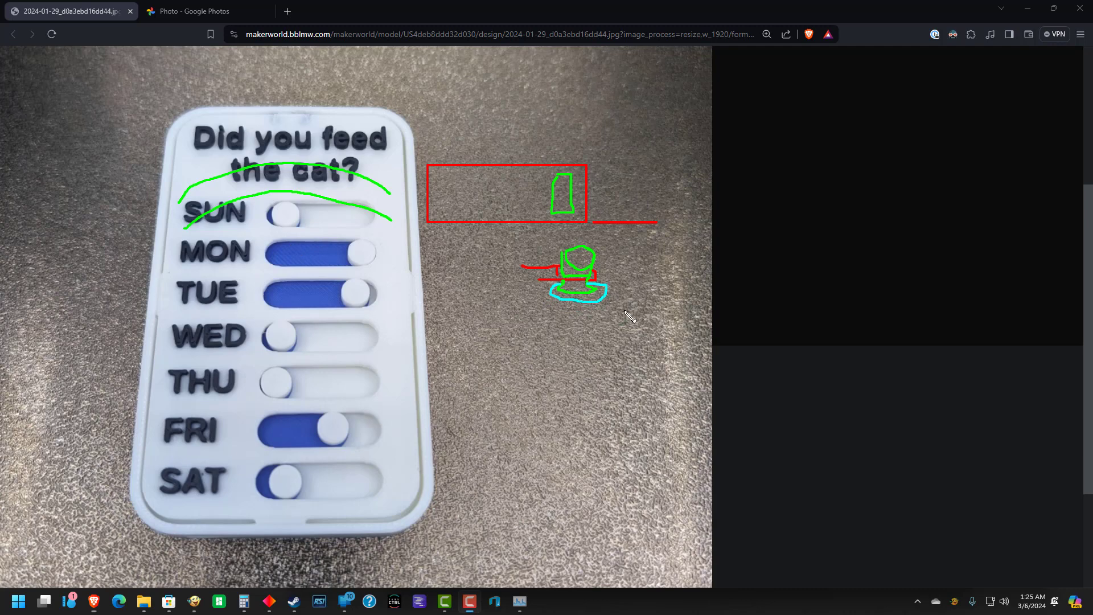
mouse_move(577, 308)
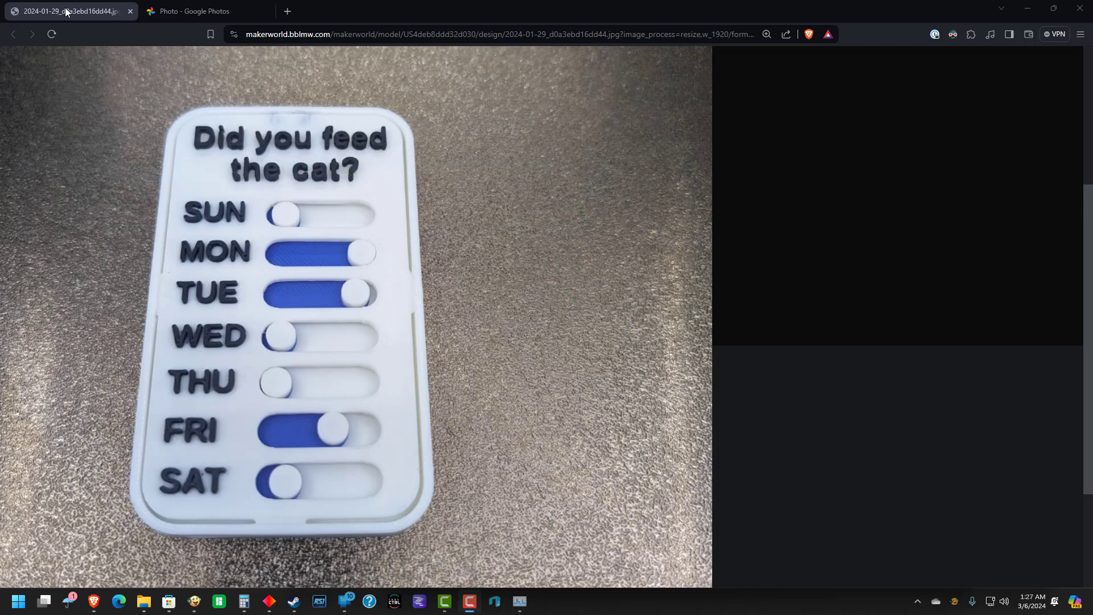
Step: Switch to the Google Photos view of the fridge-mounted No/Yes cat-feeding tracker
left_click(195, 11)
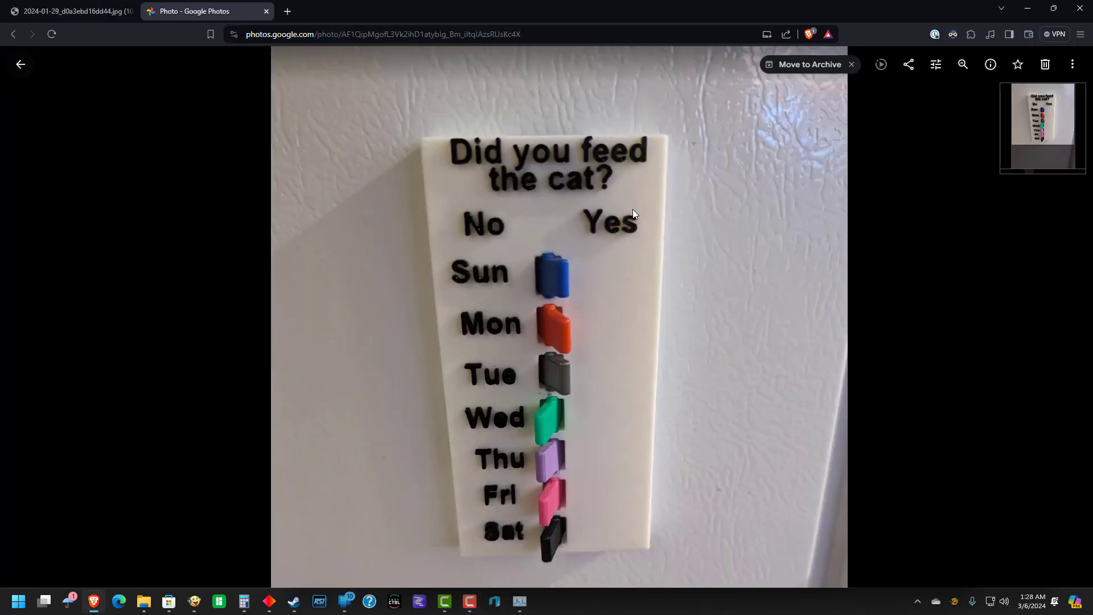
mouse_move(601, 341)
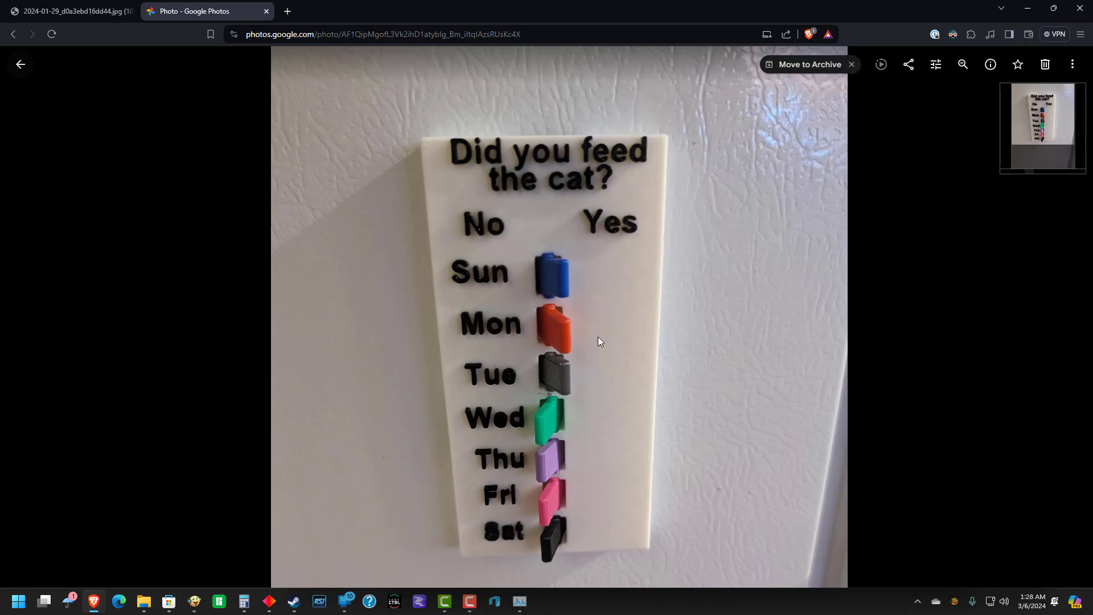
mouse_move(989, 402)
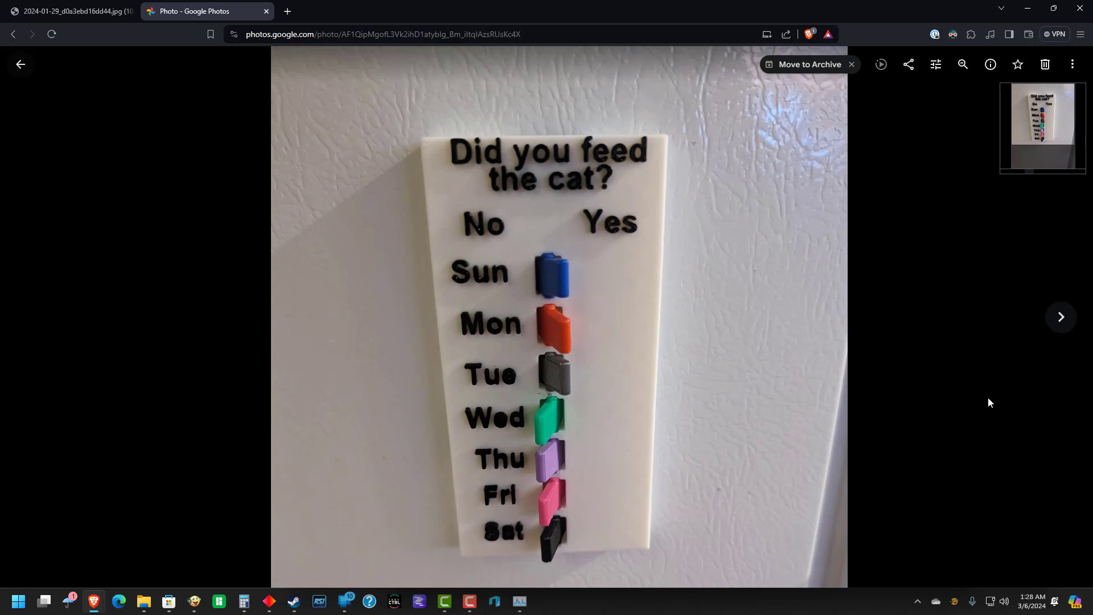
mouse_move(813, 368)
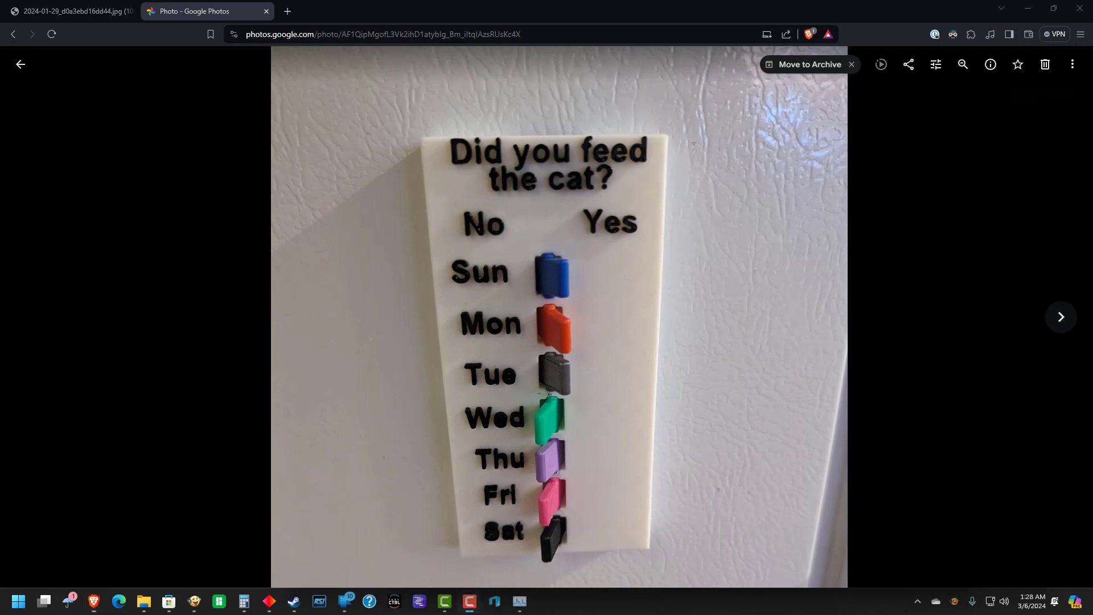
mouse_move(993, 485)
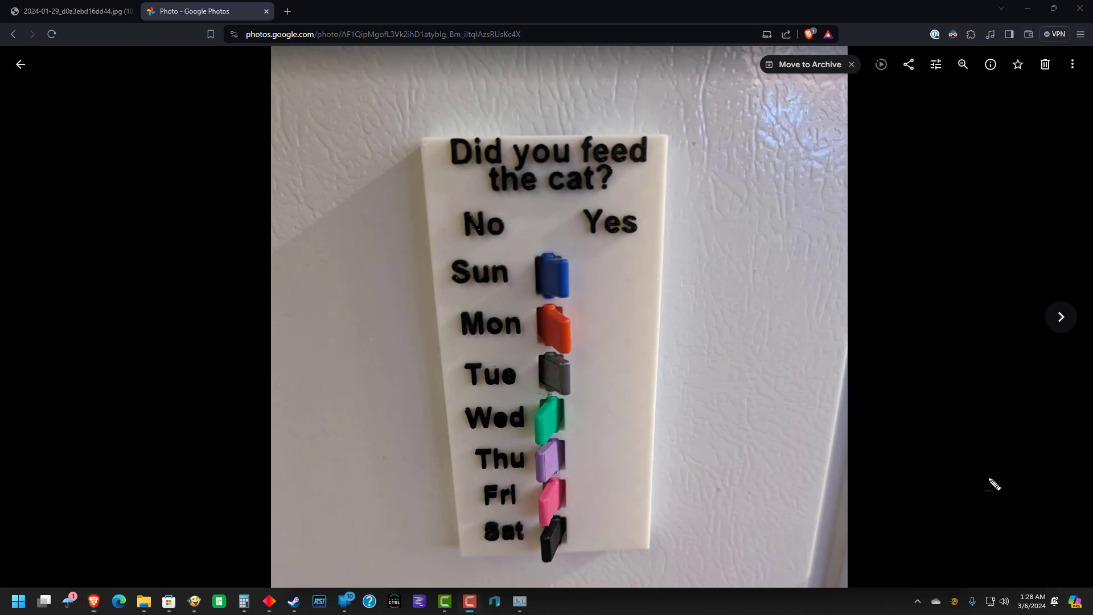
mouse_move(710, 222)
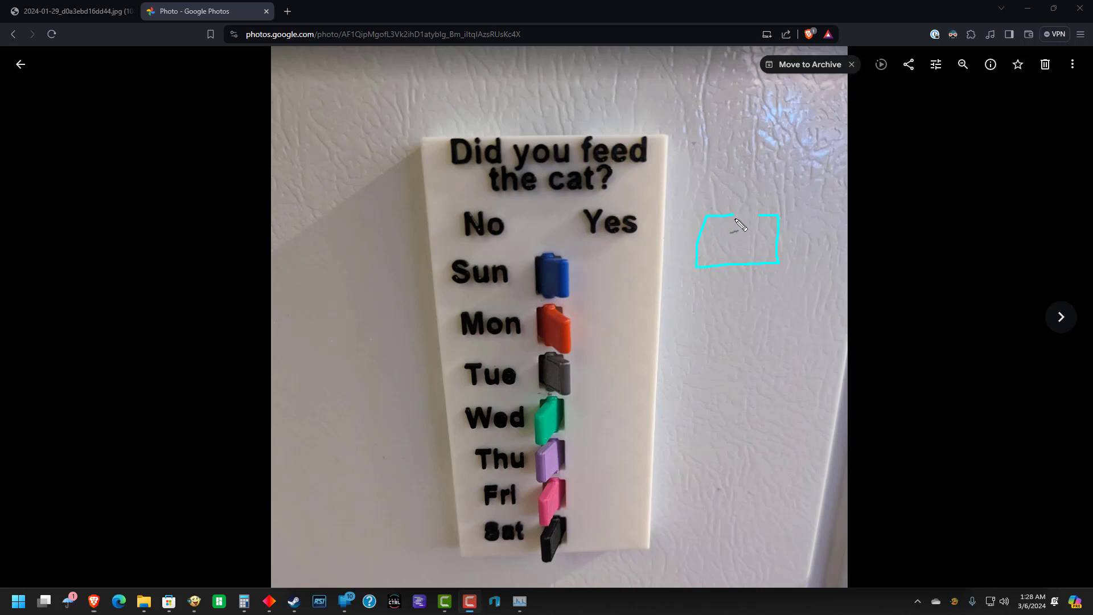
mouse_move(703, 253)
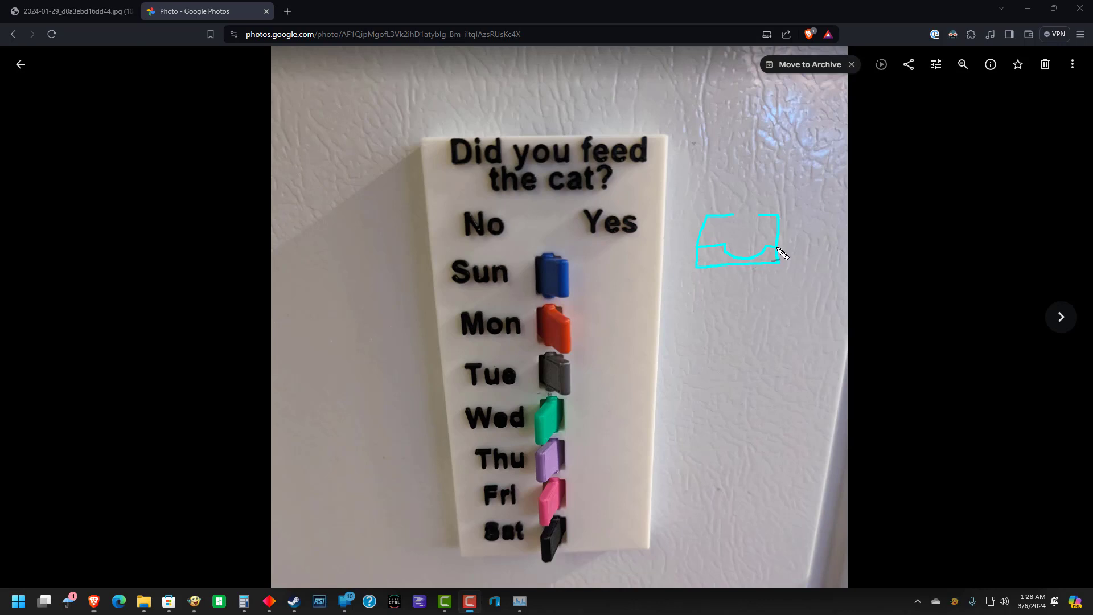
mouse_move(659, 200)
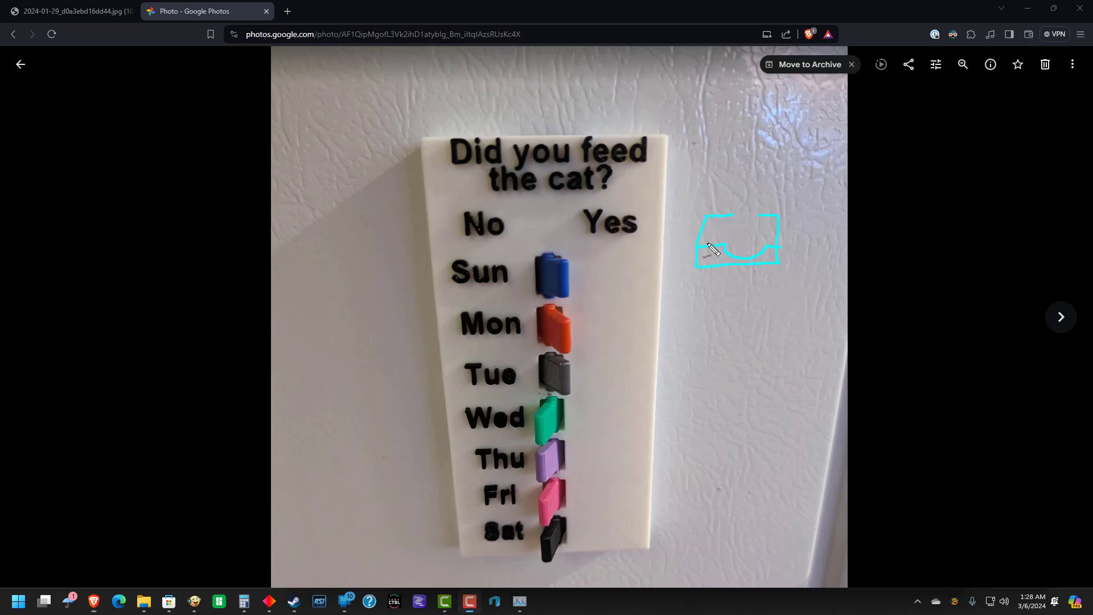
mouse_move(722, 247)
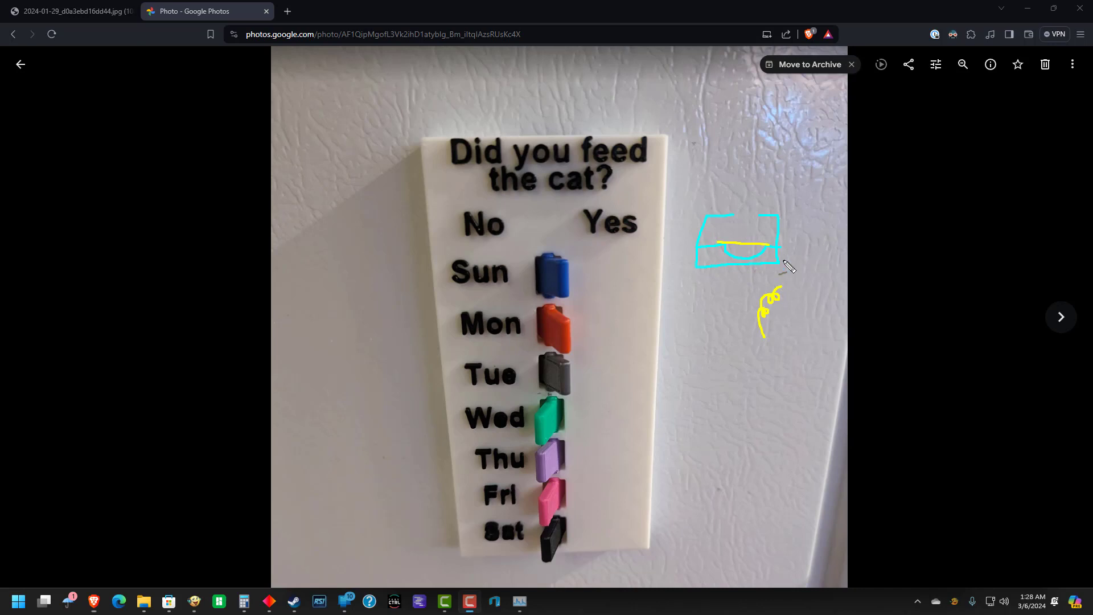
mouse_move(710, 383)
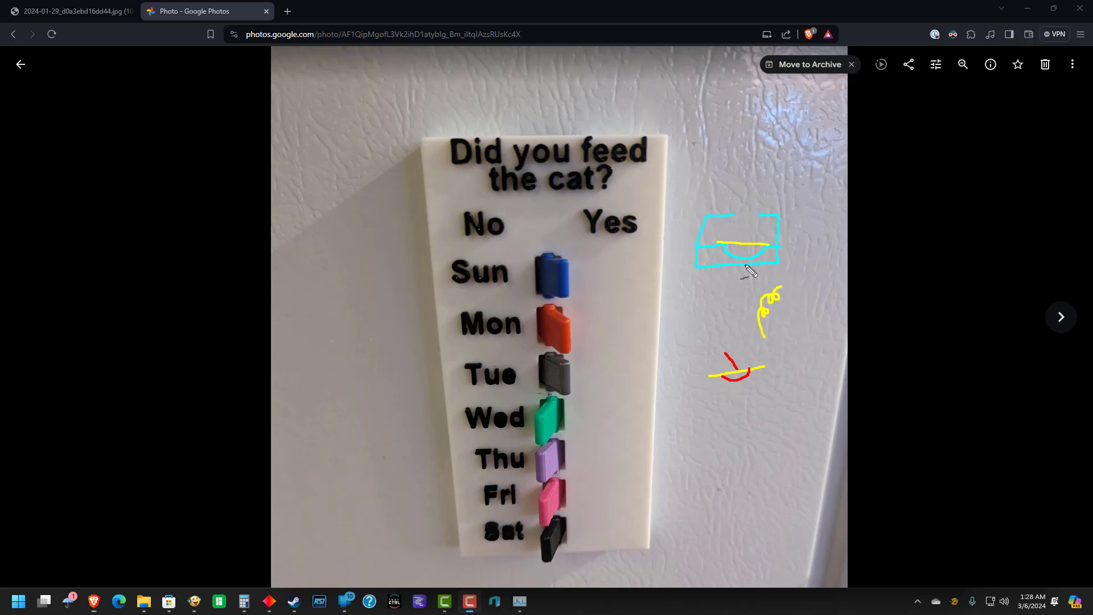
mouse_move(759, 249)
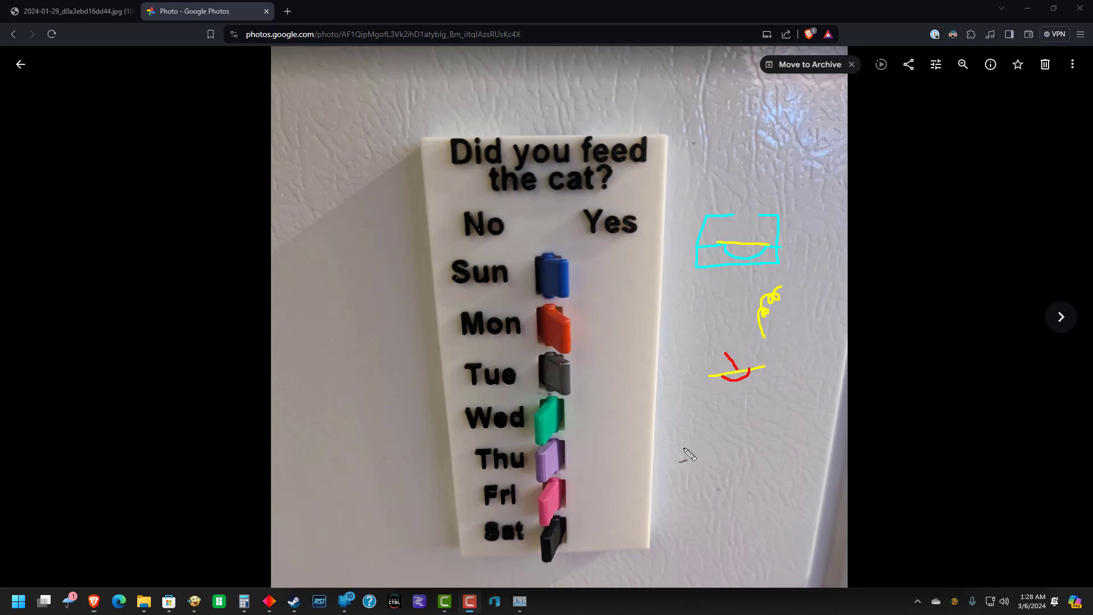
mouse_move(703, 424)
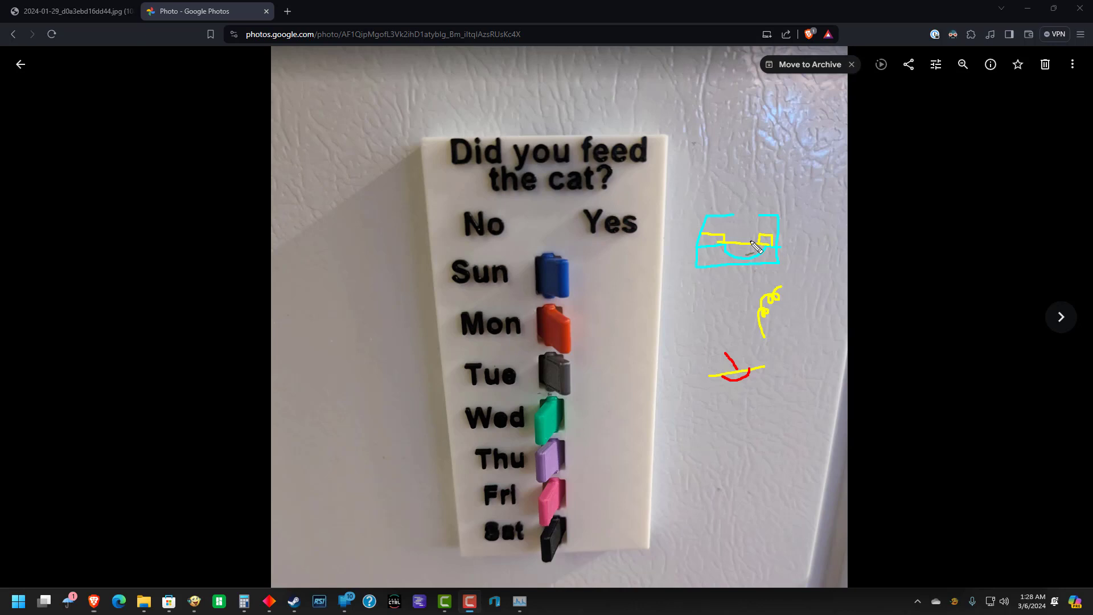
mouse_move(735, 230)
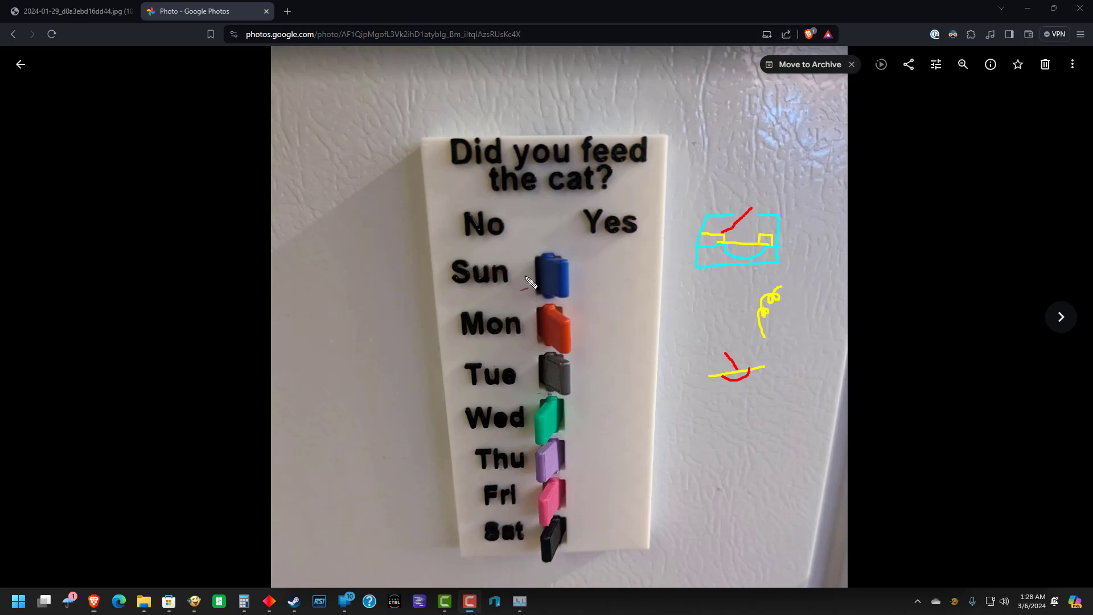
mouse_move(495, 274)
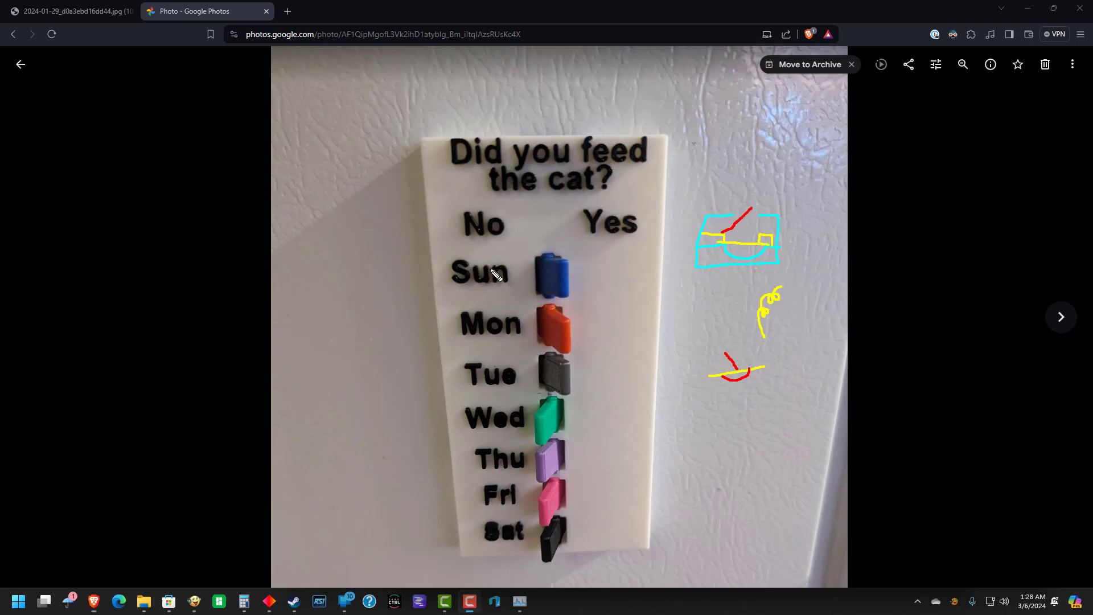
mouse_move(766, 250)
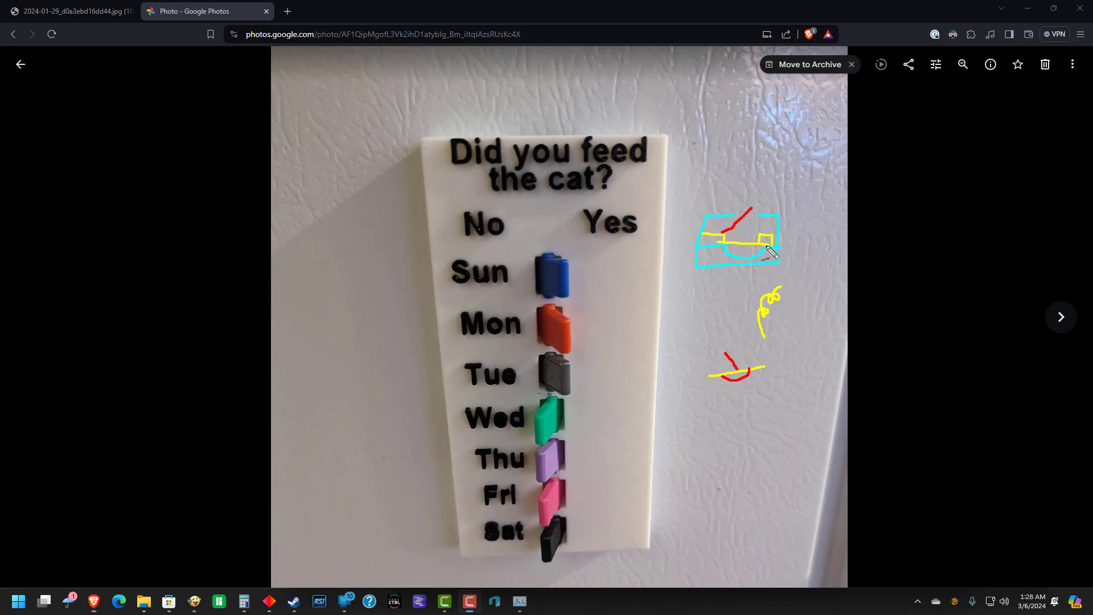
mouse_move(759, 240)
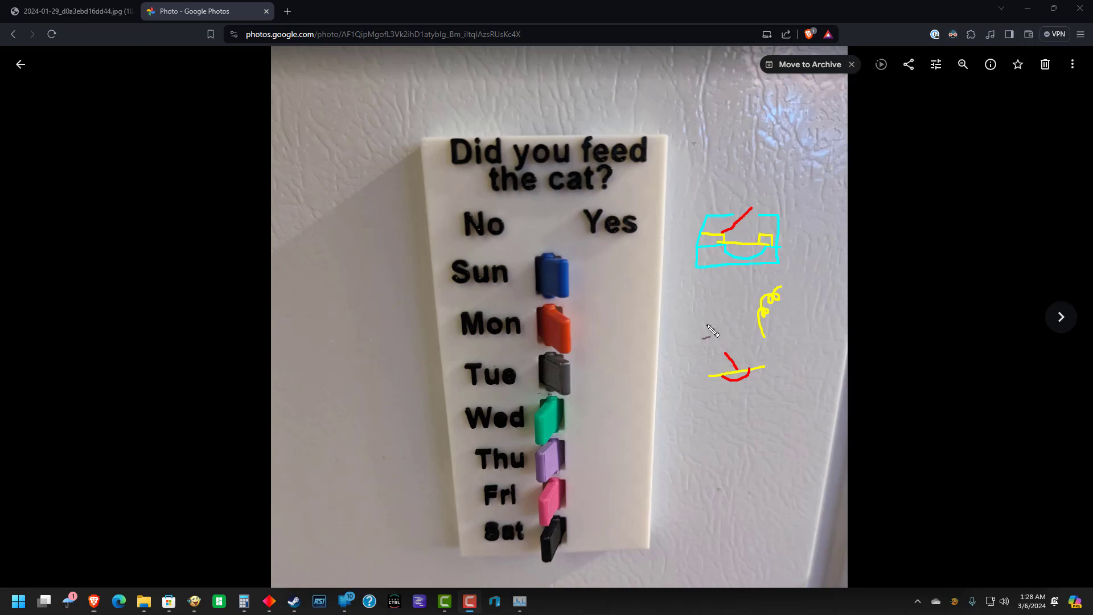
mouse_move(578, 277)
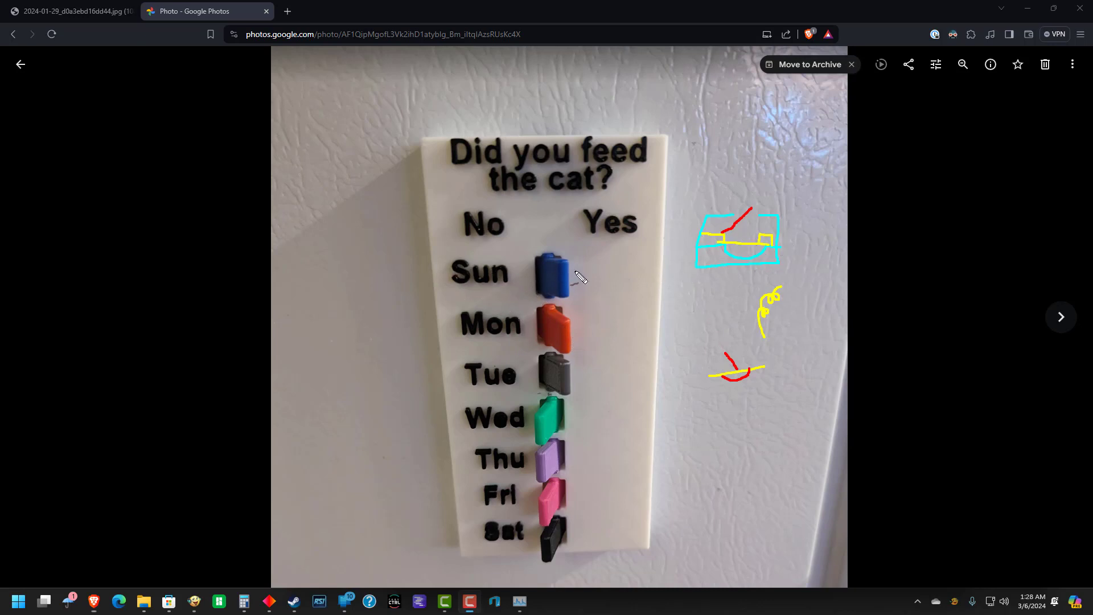
mouse_move(680, 311)
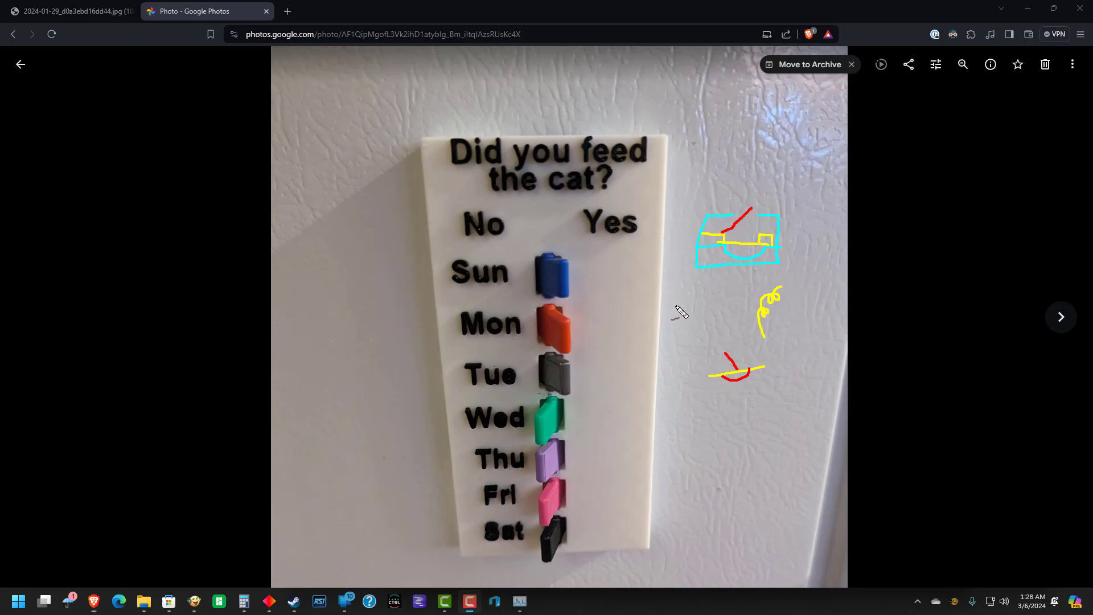
mouse_move(680, 312)
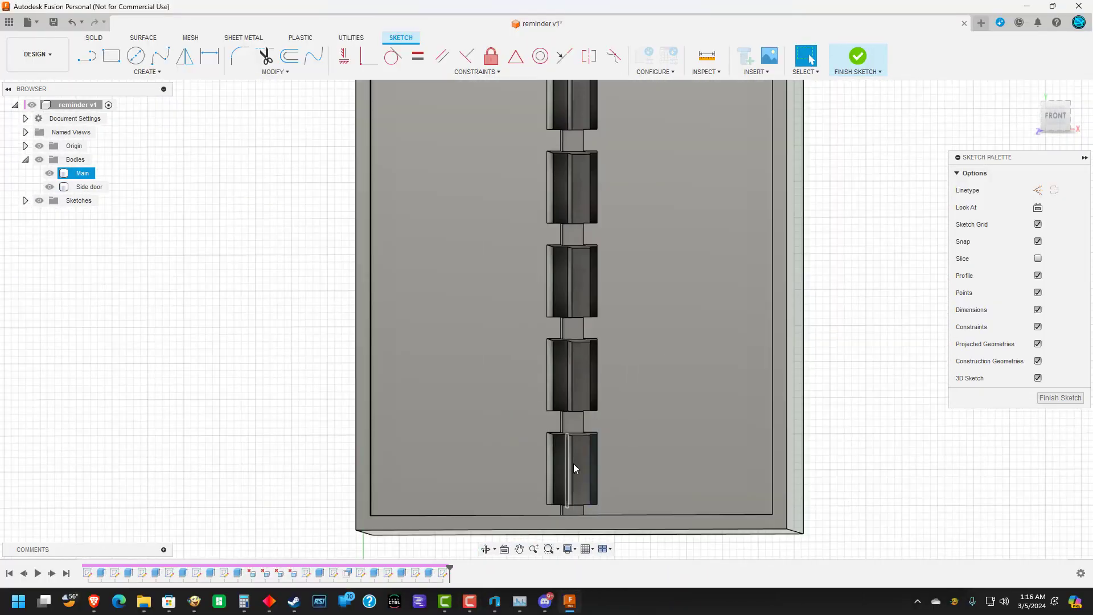
Step: Extrude the slider profile as new bodies Body3 and Body4
left_click(87, 56)
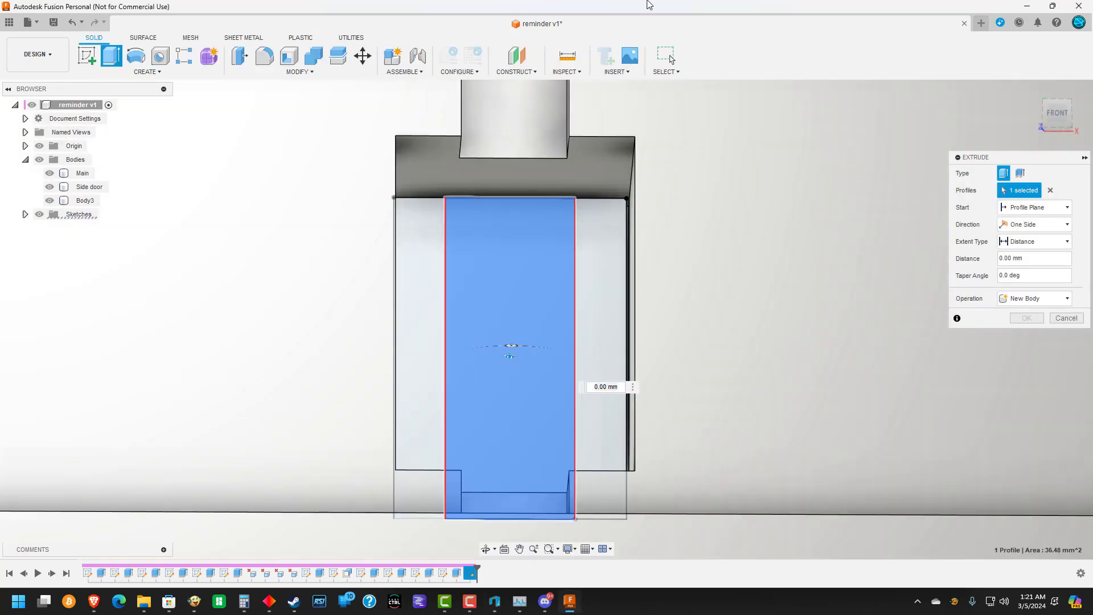
left_click(1025, 317)
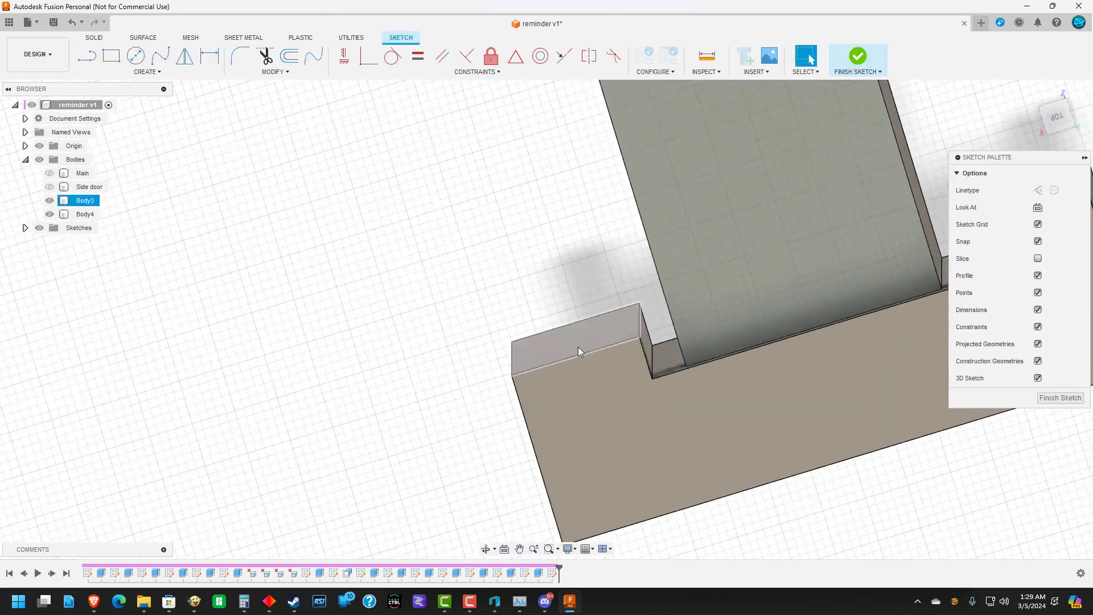
Step: Sketch rectangles on the block's faces and extrude them into Body5, finishing the sketch
right_click(578, 351)
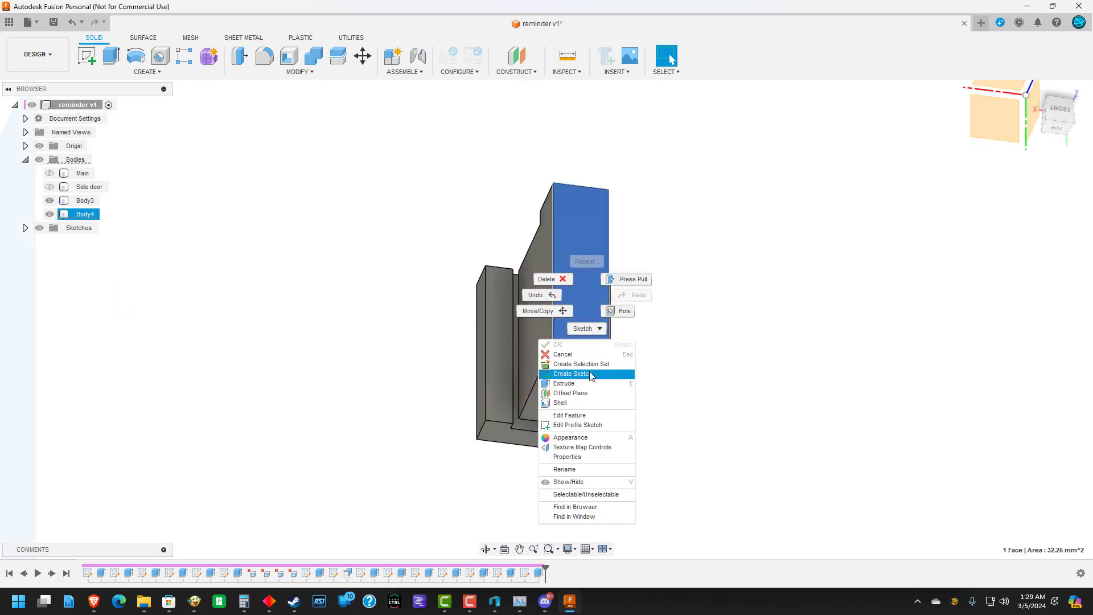
left_click(572, 374)
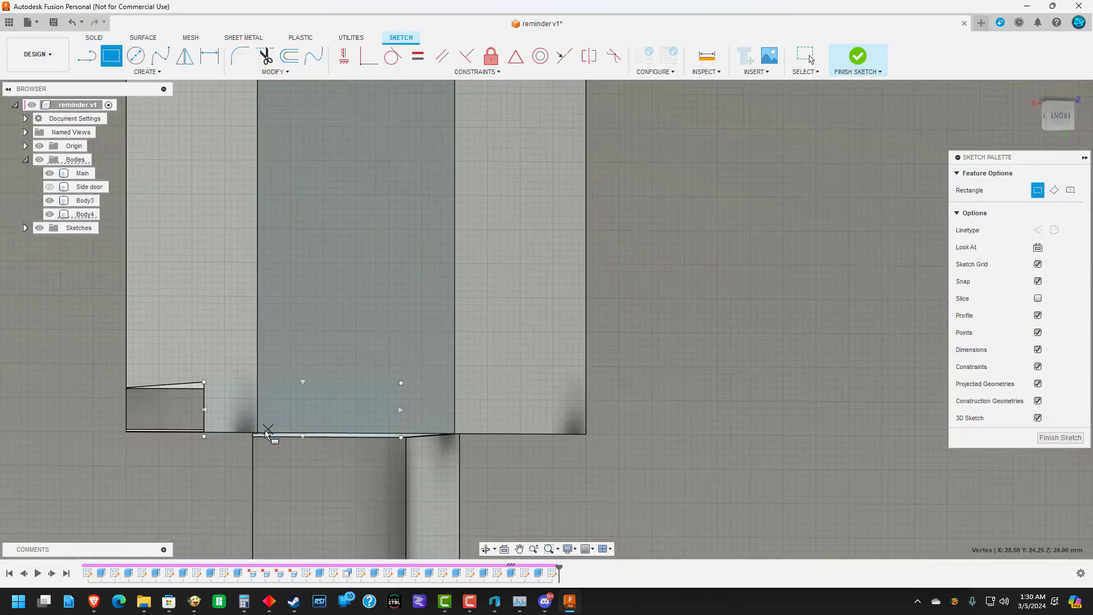
left_click(856, 55)
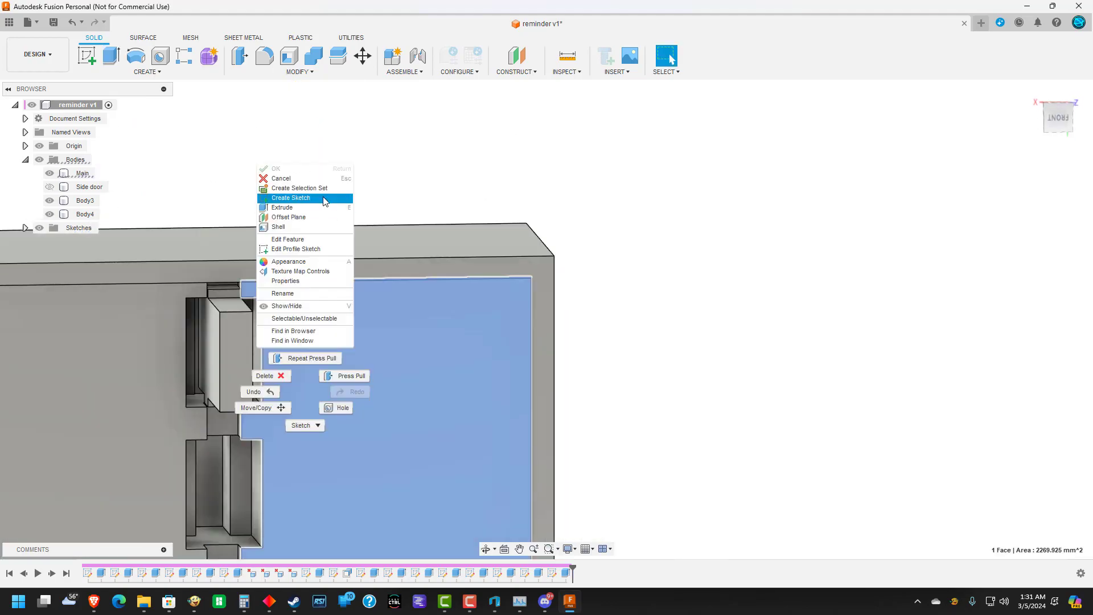
left_click(291, 198)
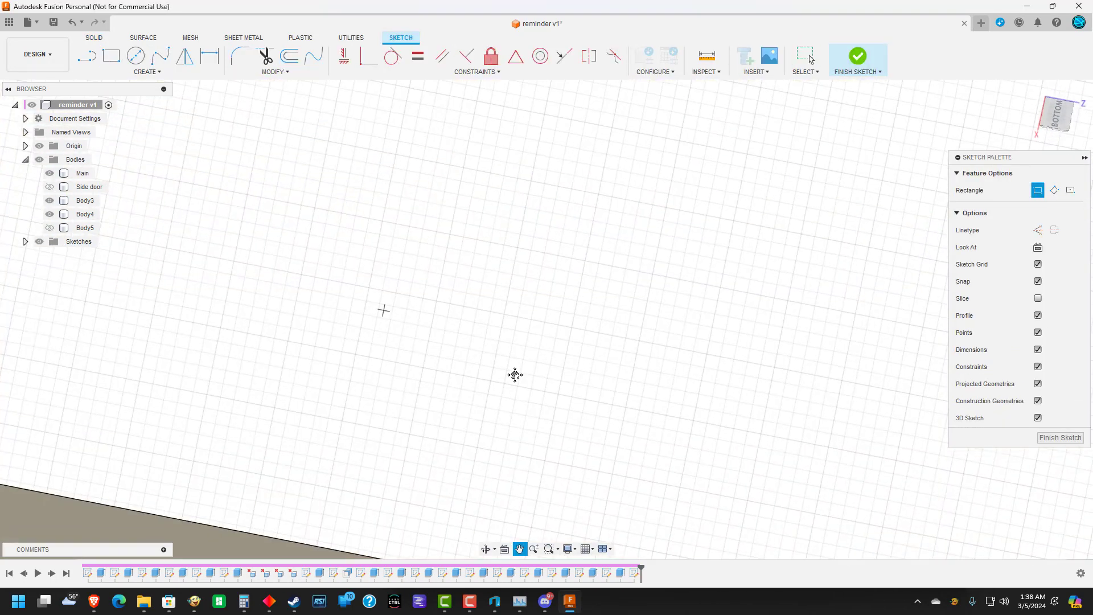
left_click(111, 56)
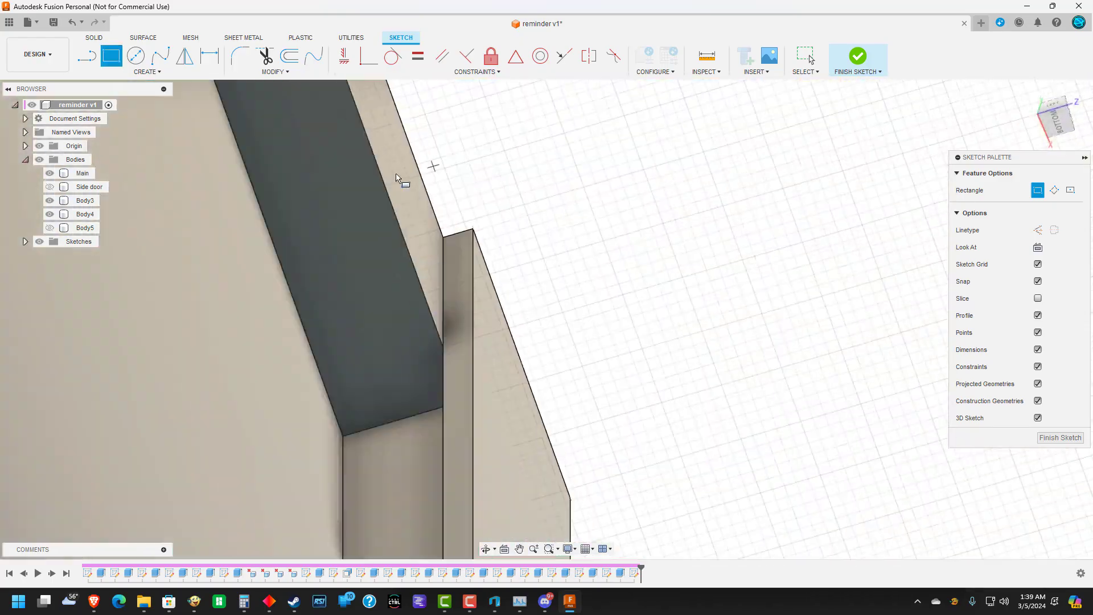
left_click(856, 56)
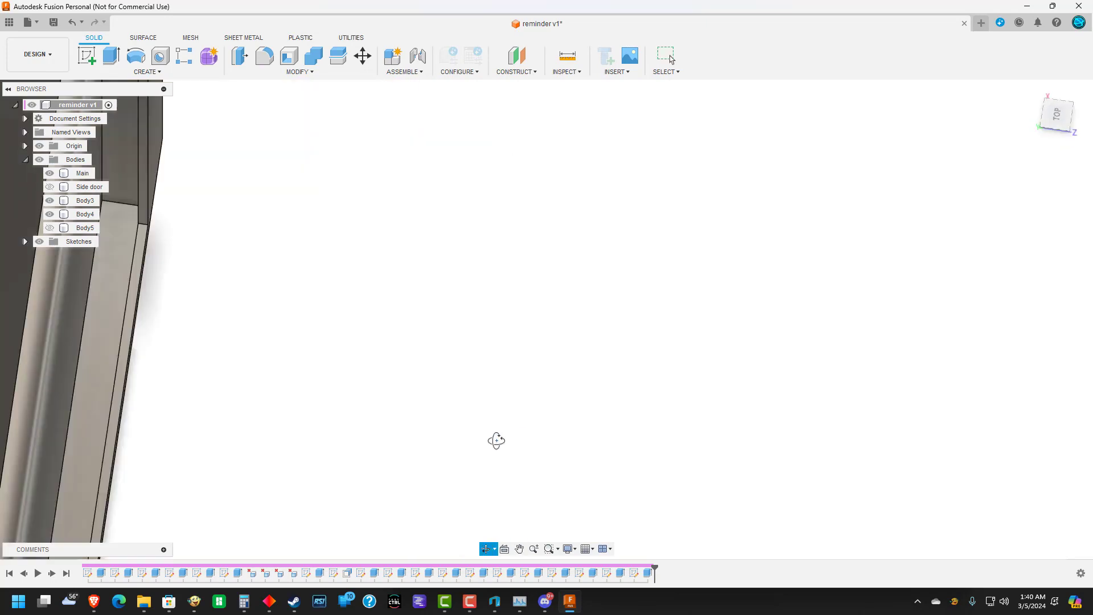
Step: Fillet two edges of the Main body and show it again with its slider slots
left_click(263, 56)
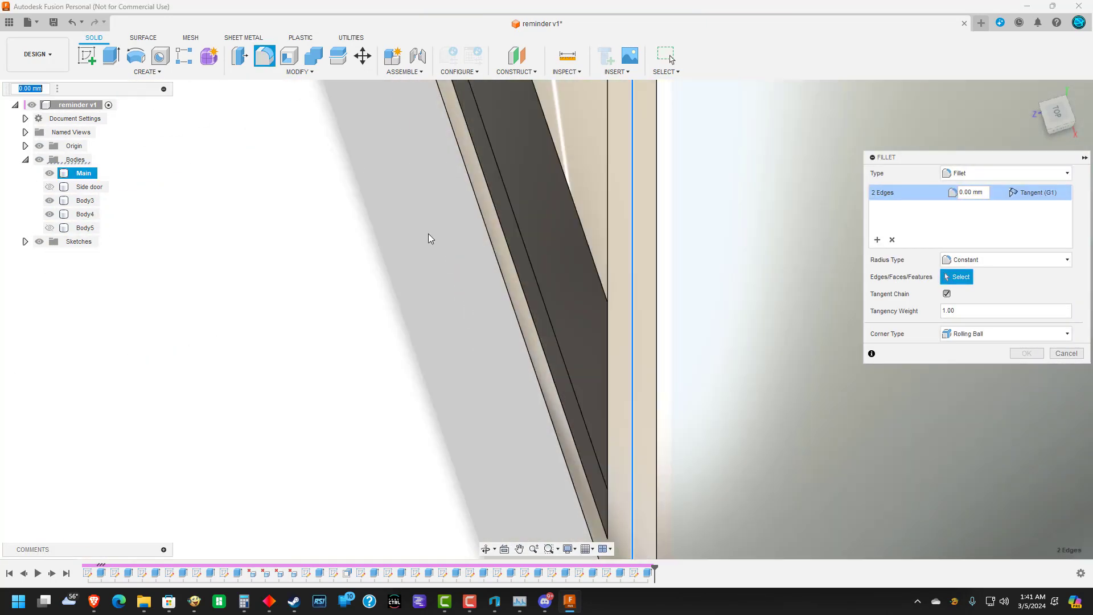
left_click(1066, 353)
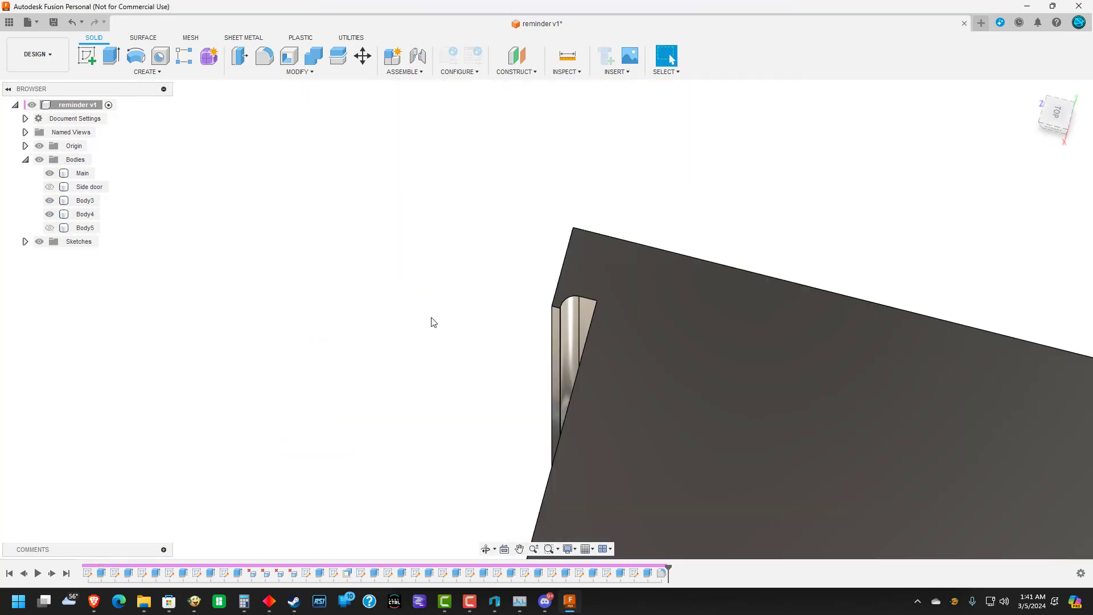
left_click(263, 56)
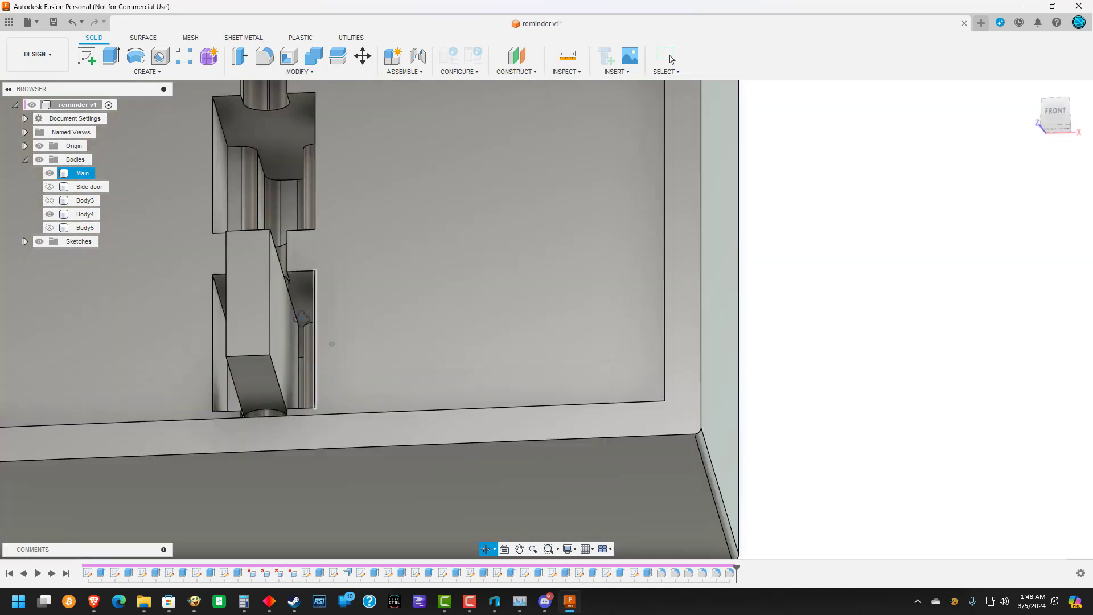
Step: Edit the fillet to round 6 outer edges of Main at 2.90 mm
left_click(263, 56)
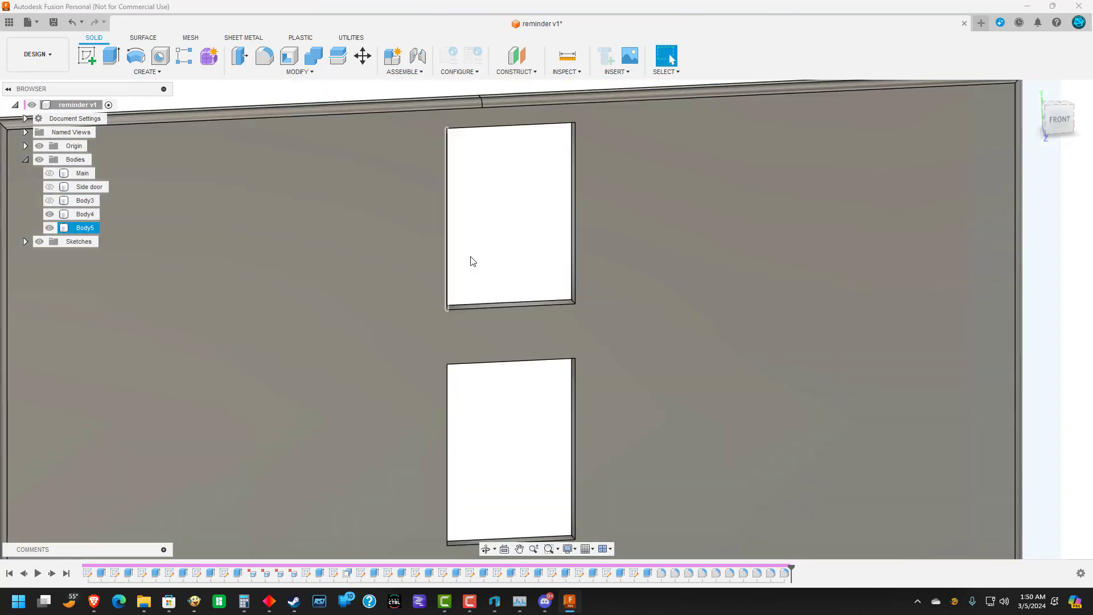
left_click(263, 55)
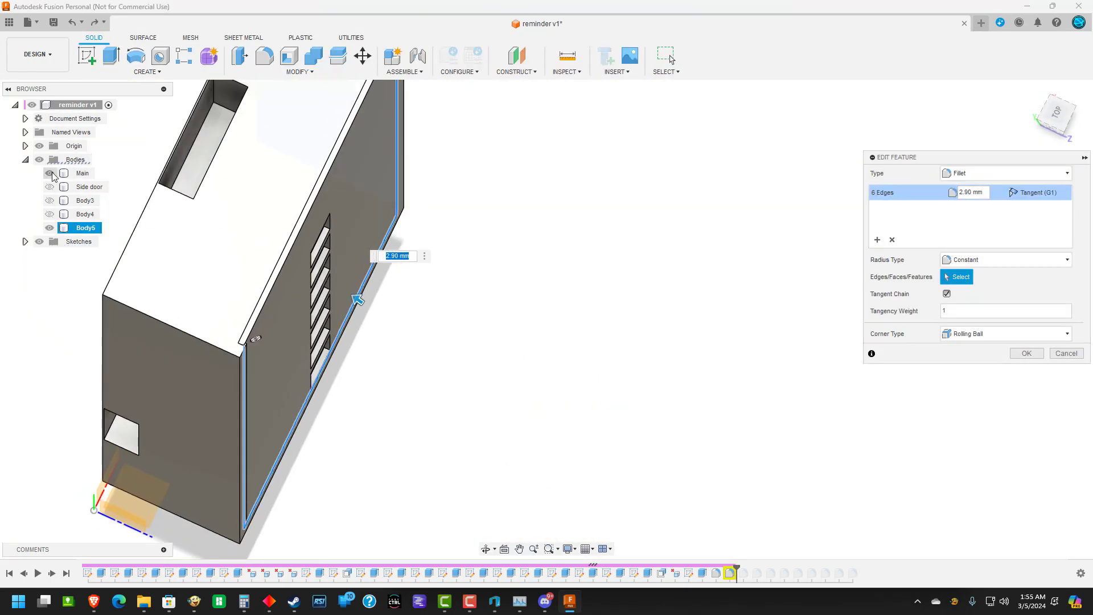
left_click(1026, 353)
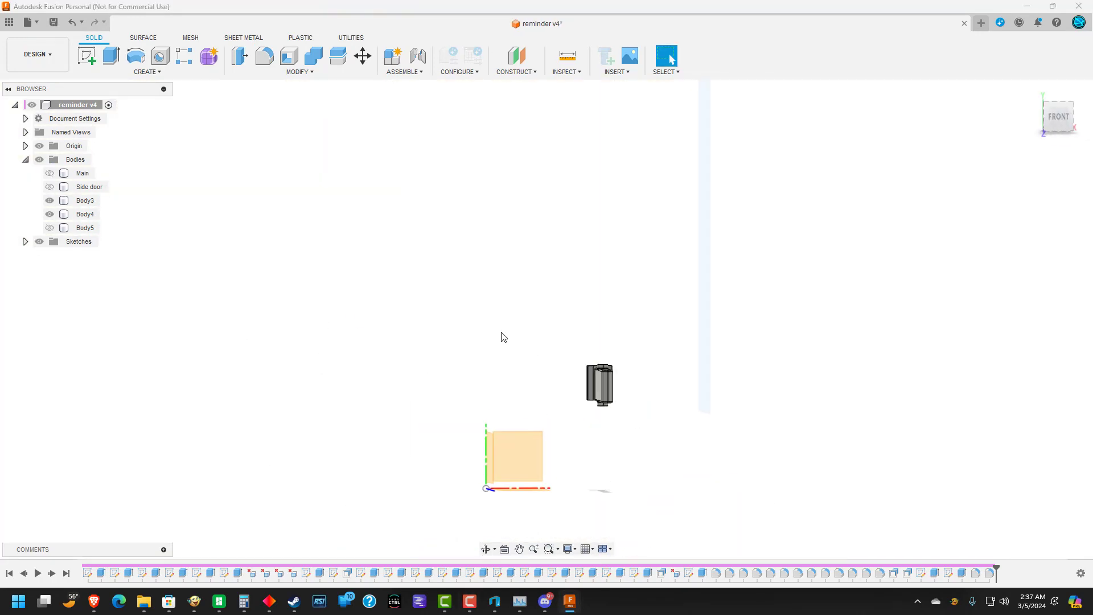
Step: Slice the reminder plate in Bambu Studio, estimating 1h35m and 64.59 g of filament
left_click(63, 173)
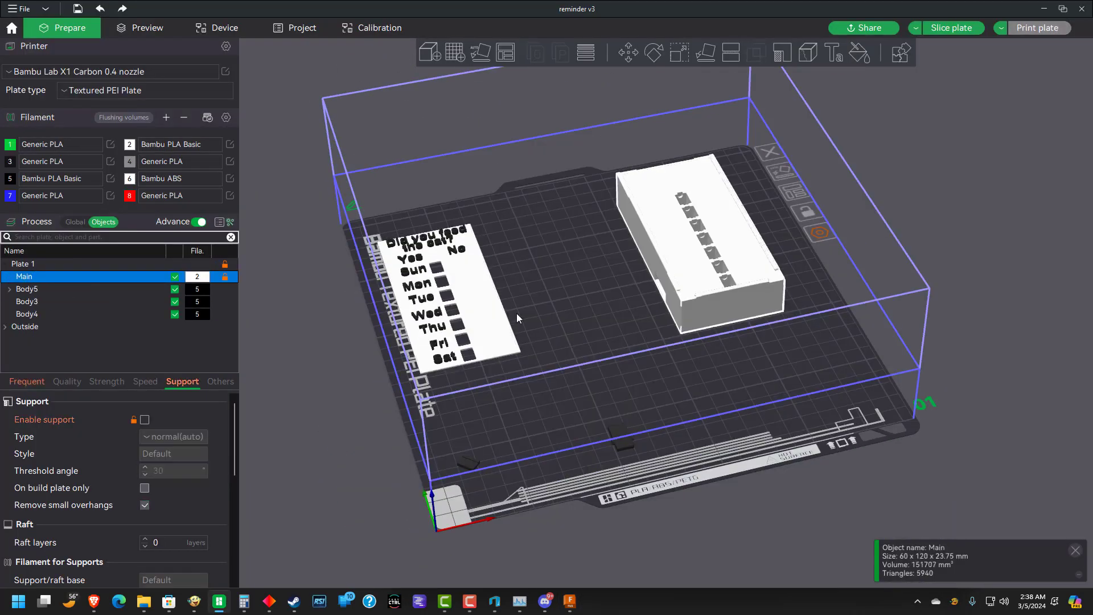
left_click(147, 27)
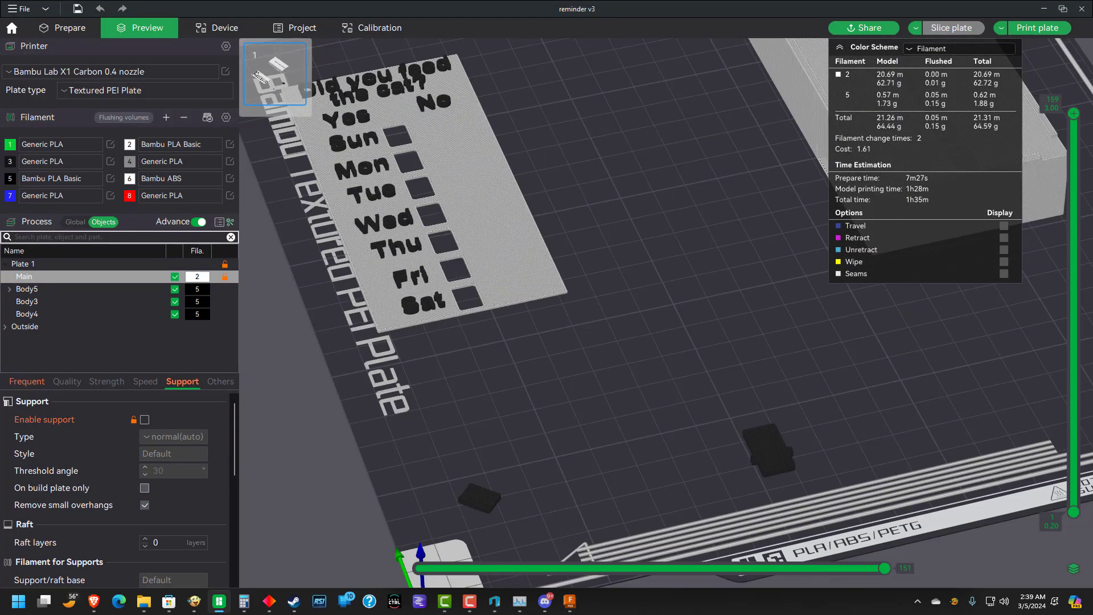
left_click(218, 600)
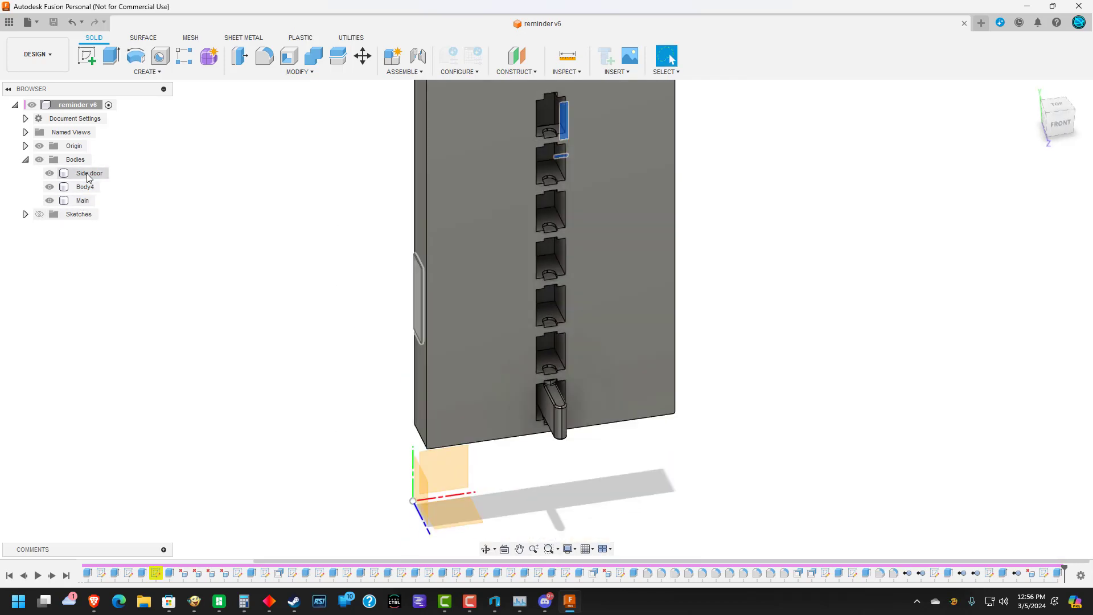
Step: Isolate the Main body and round its five slider-slot edges with a 0.50 mm fillet
left_click(49, 200)
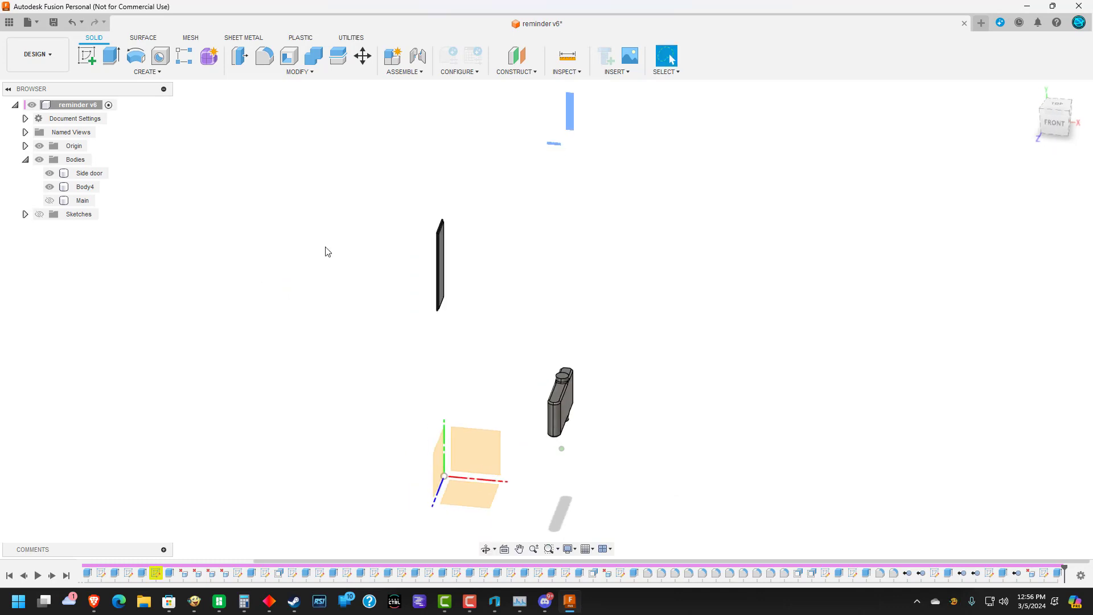
left_click(49, 173)
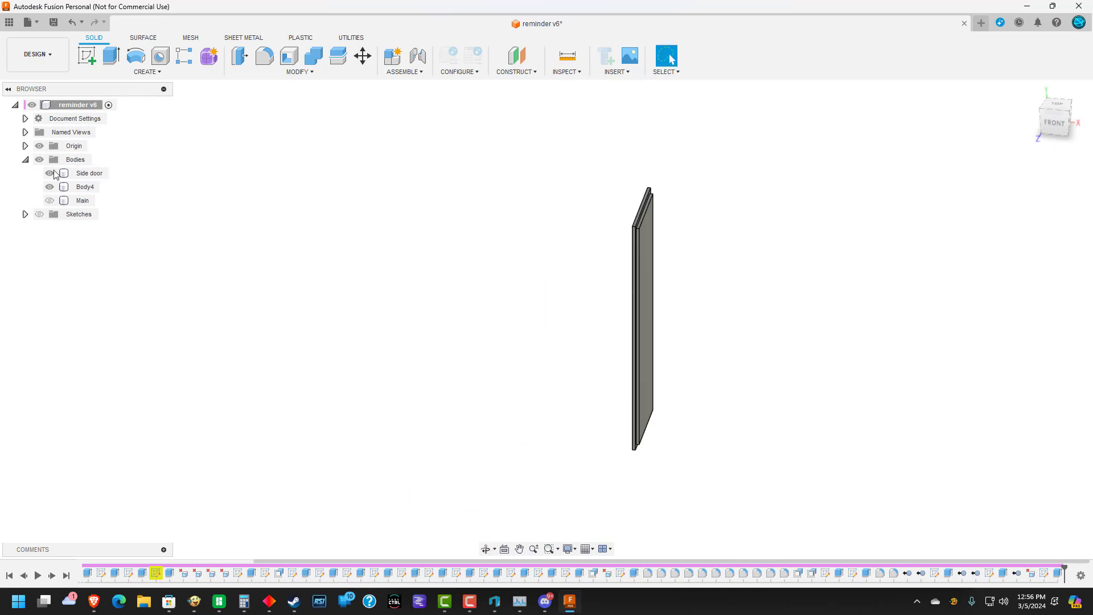
left_click(49, 188)
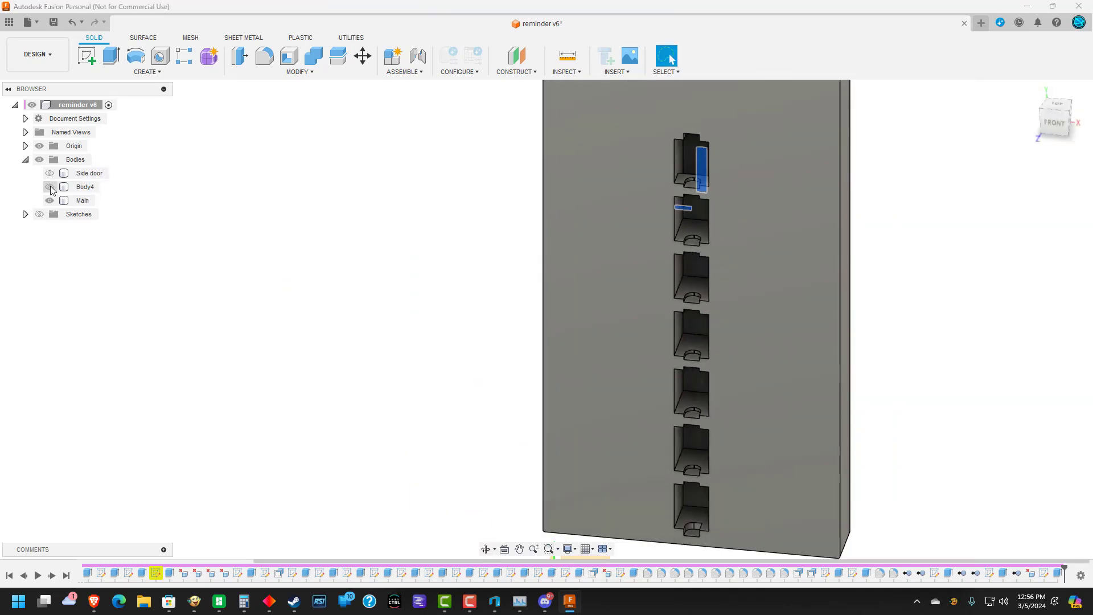
left_click(82, 200)
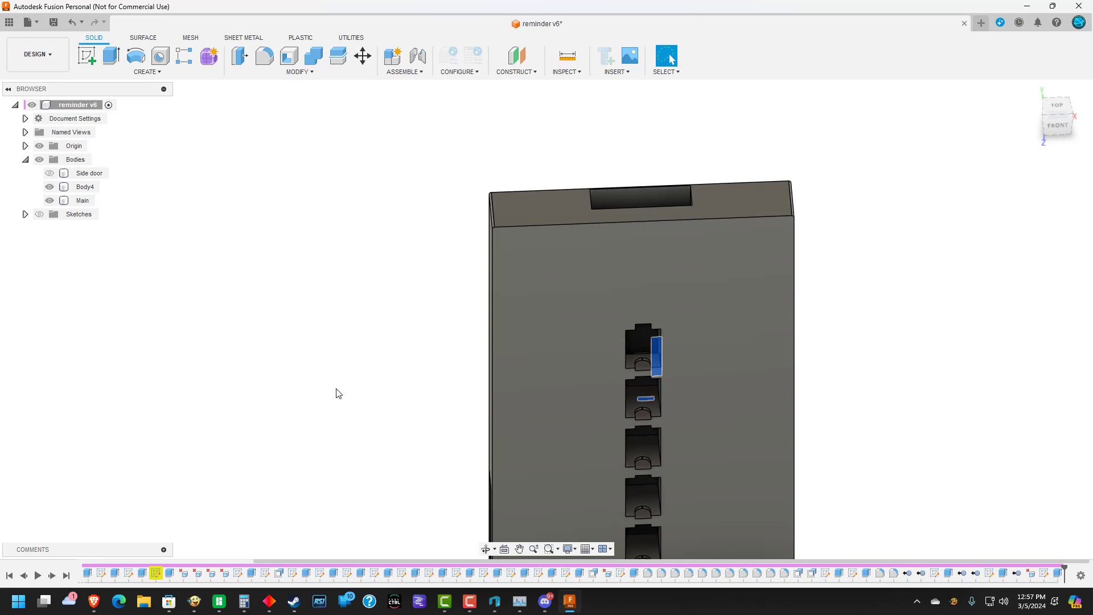
mouse_move(371, 474)
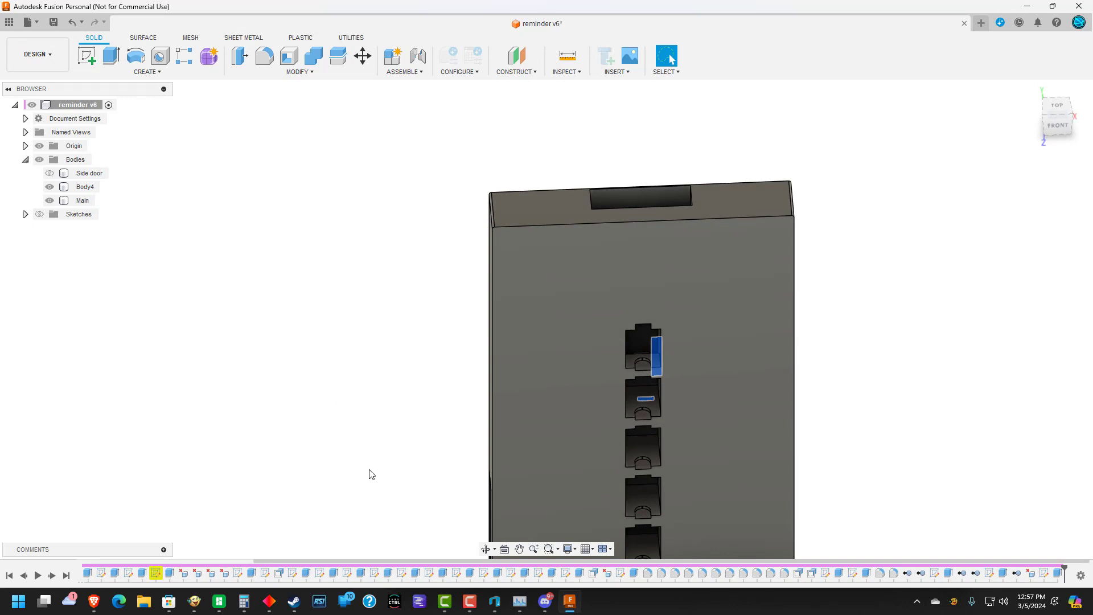
left_click(264, 56)
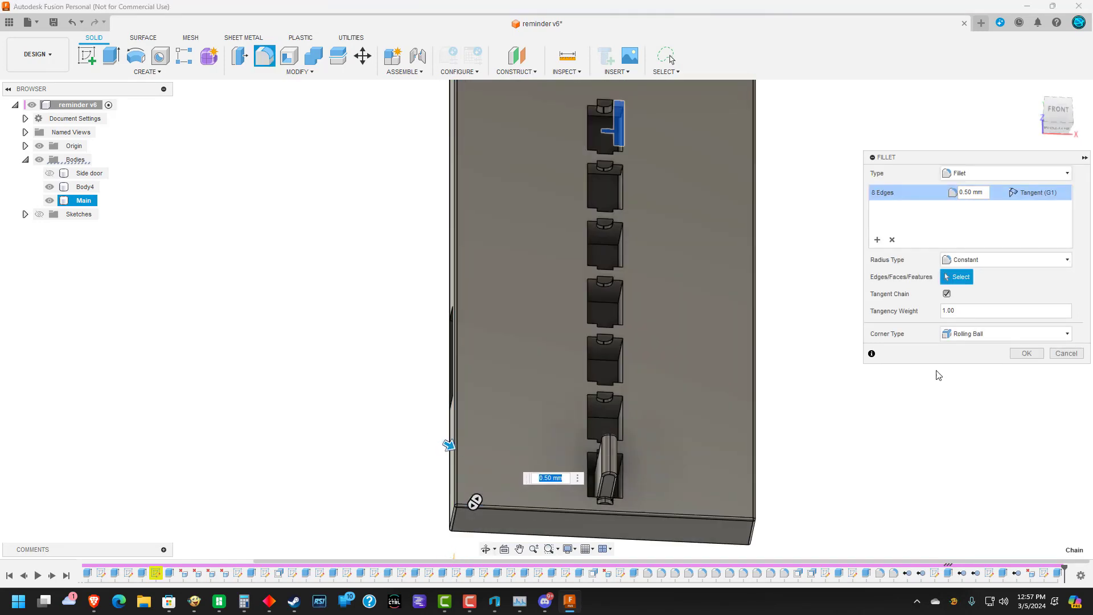
left_click(1026, 353)
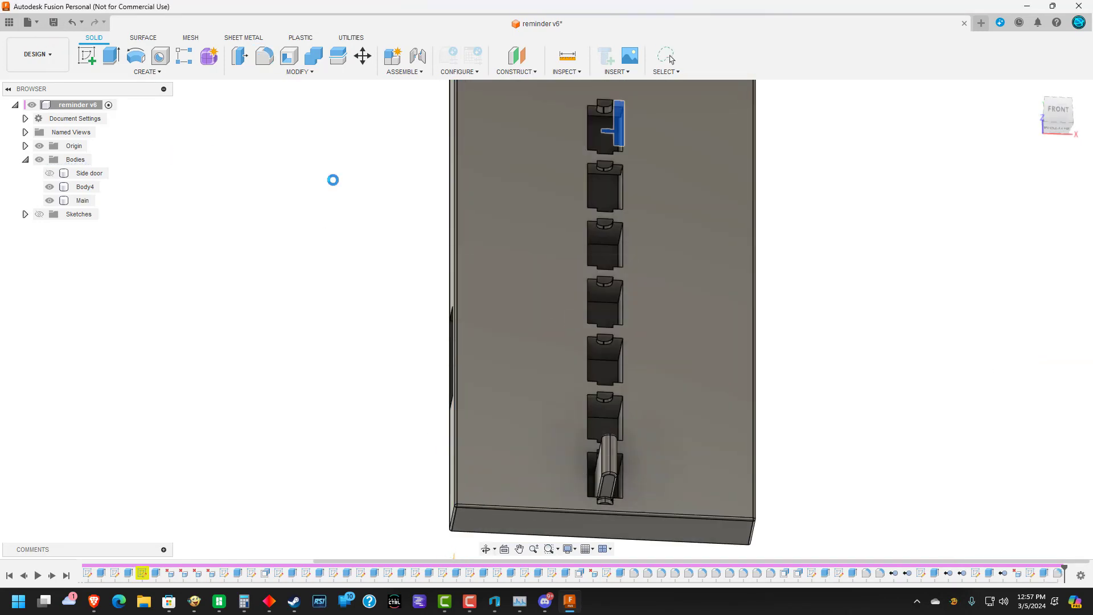